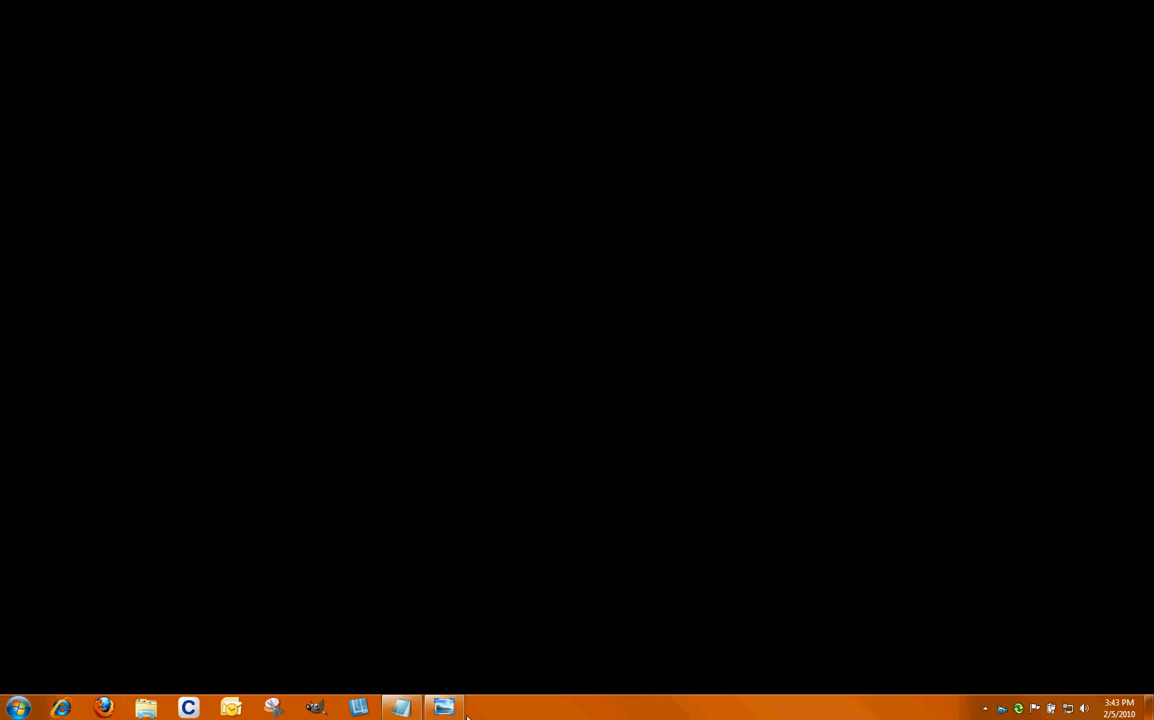
left_click(444, 708)
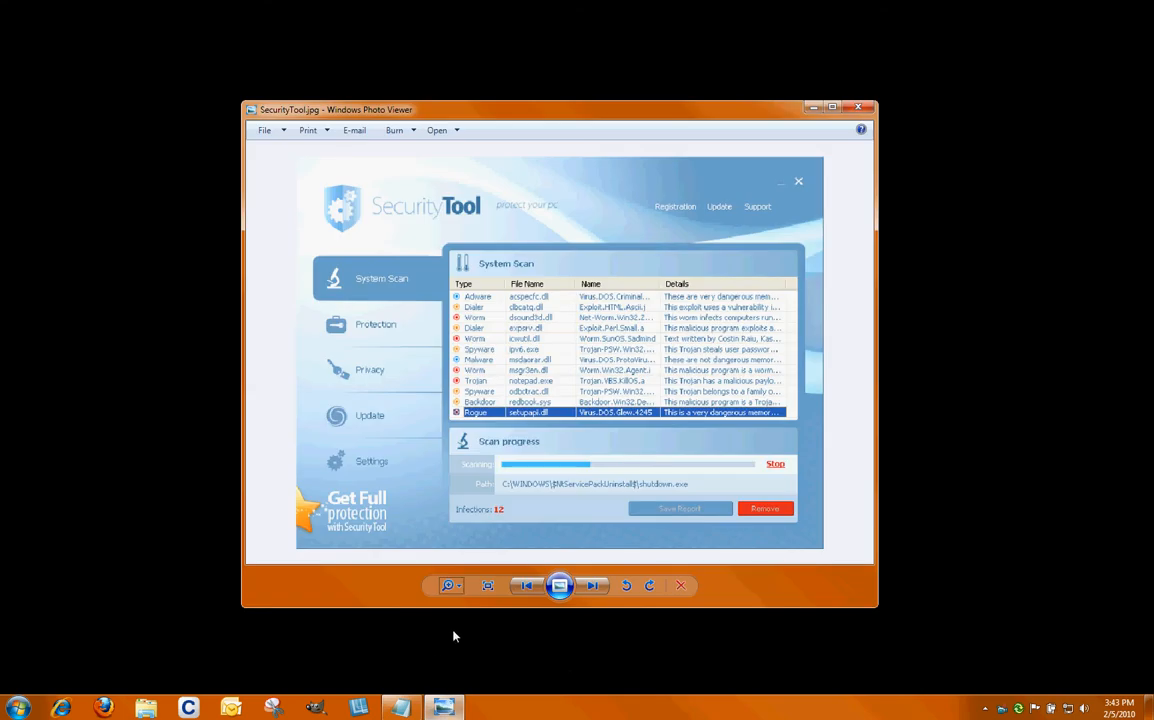
mouse_move(520, 396)
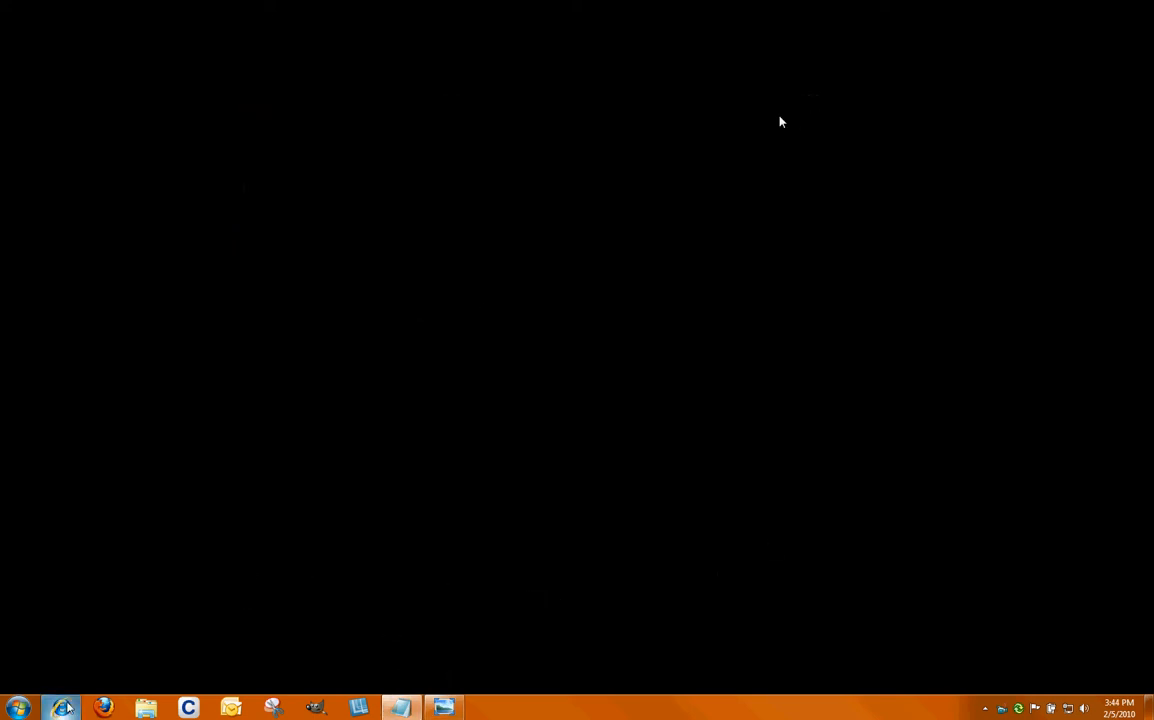
left_click(60, 708)
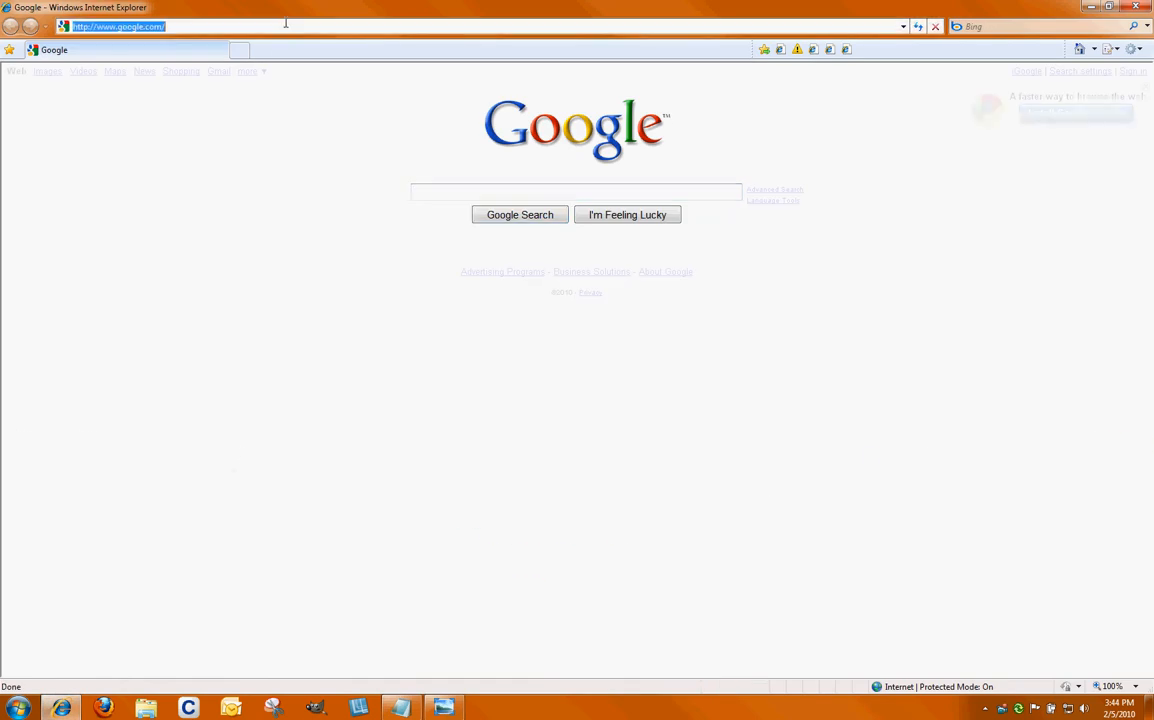
type("ww")
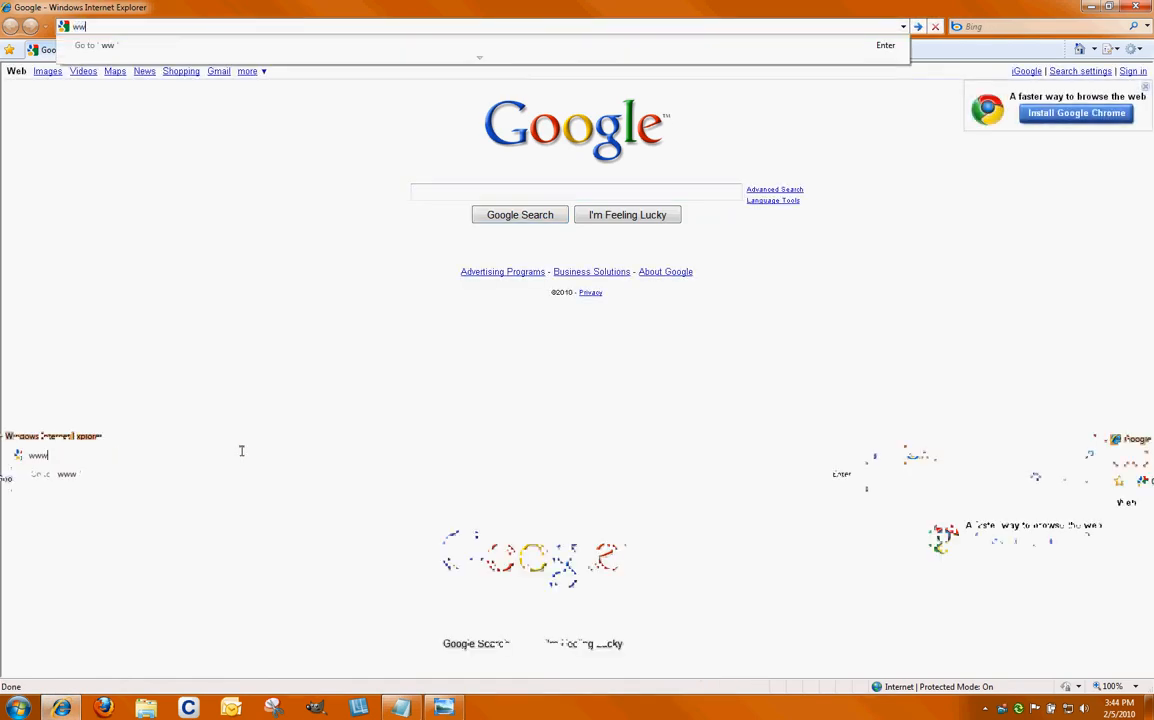
type("www.malwarebytes.org/")
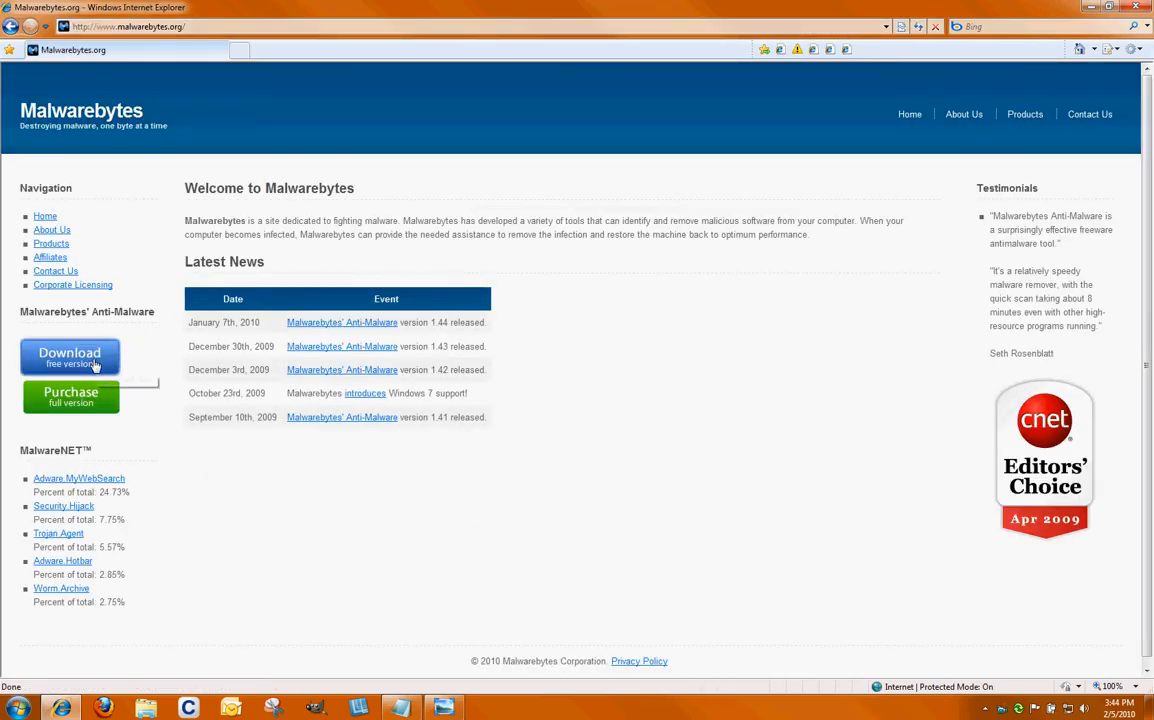
mouse_move(70, 356)
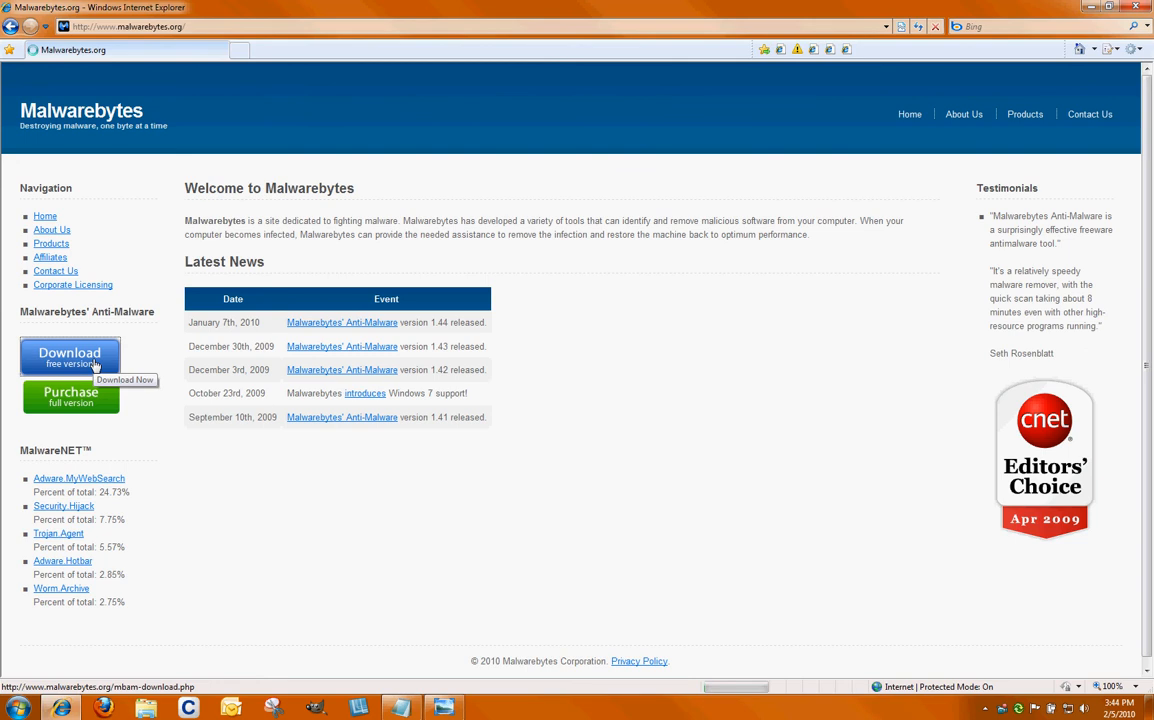
Step: Choose Download free version, then Download Now on CNET, and bring up the blocked-download bar options
left_click(70, 356)
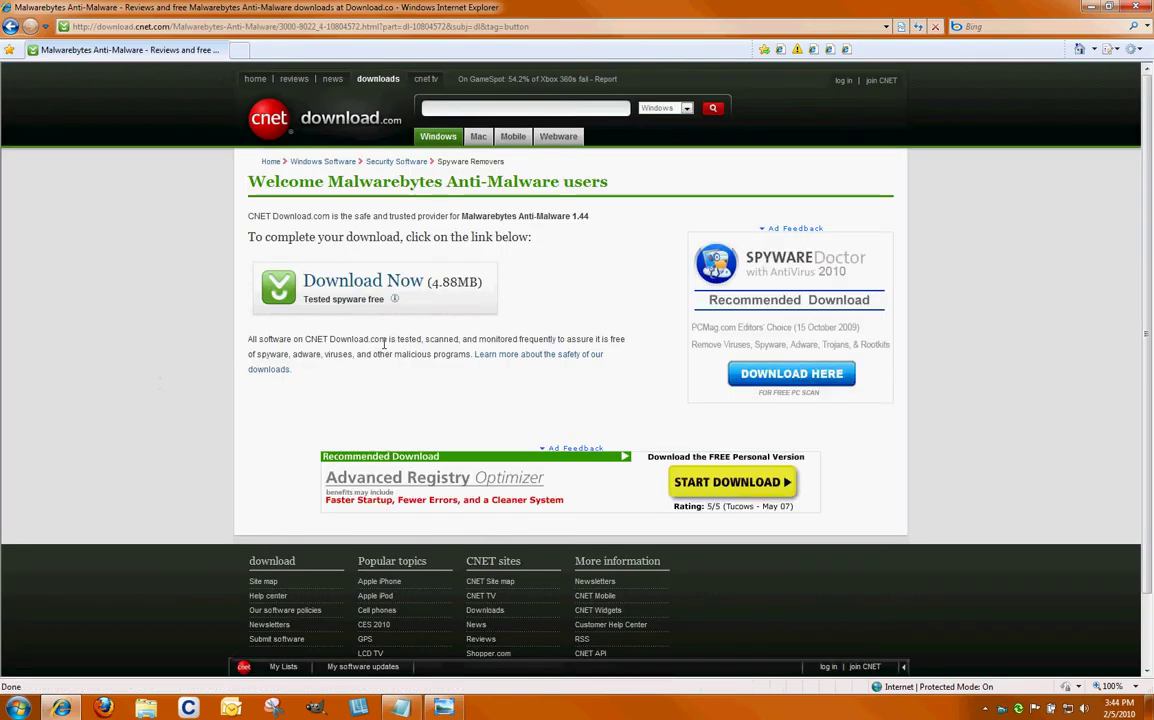
left_click(364, 280)
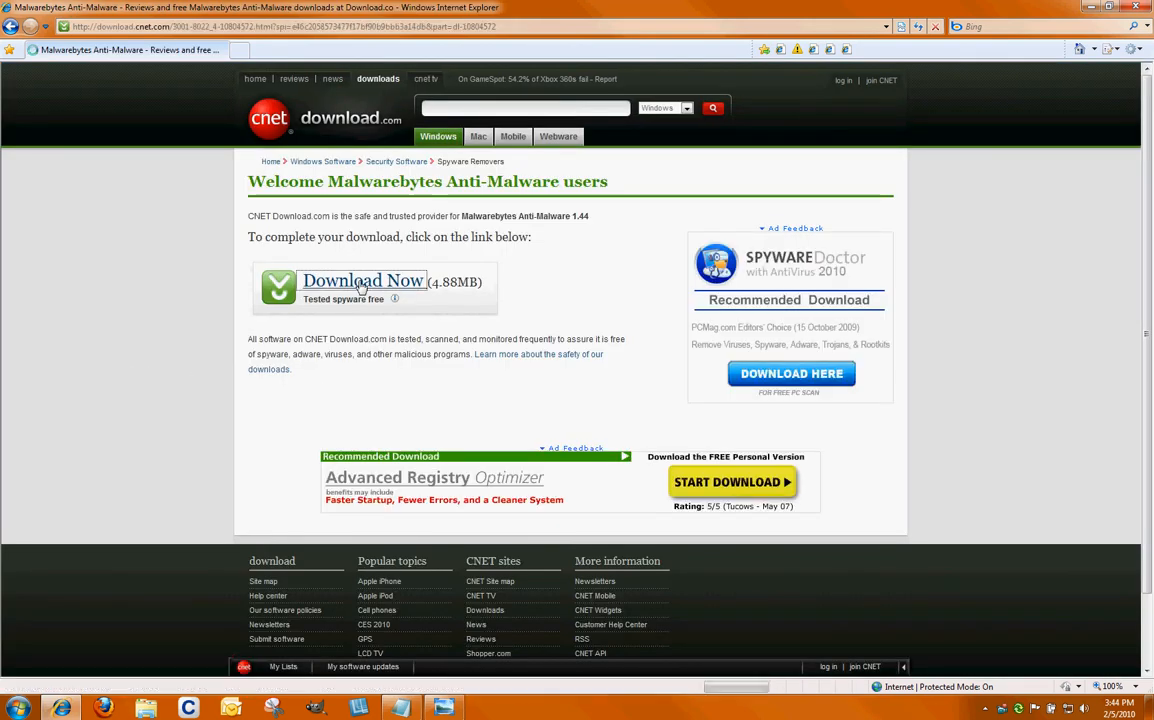
left_click(362, 280)
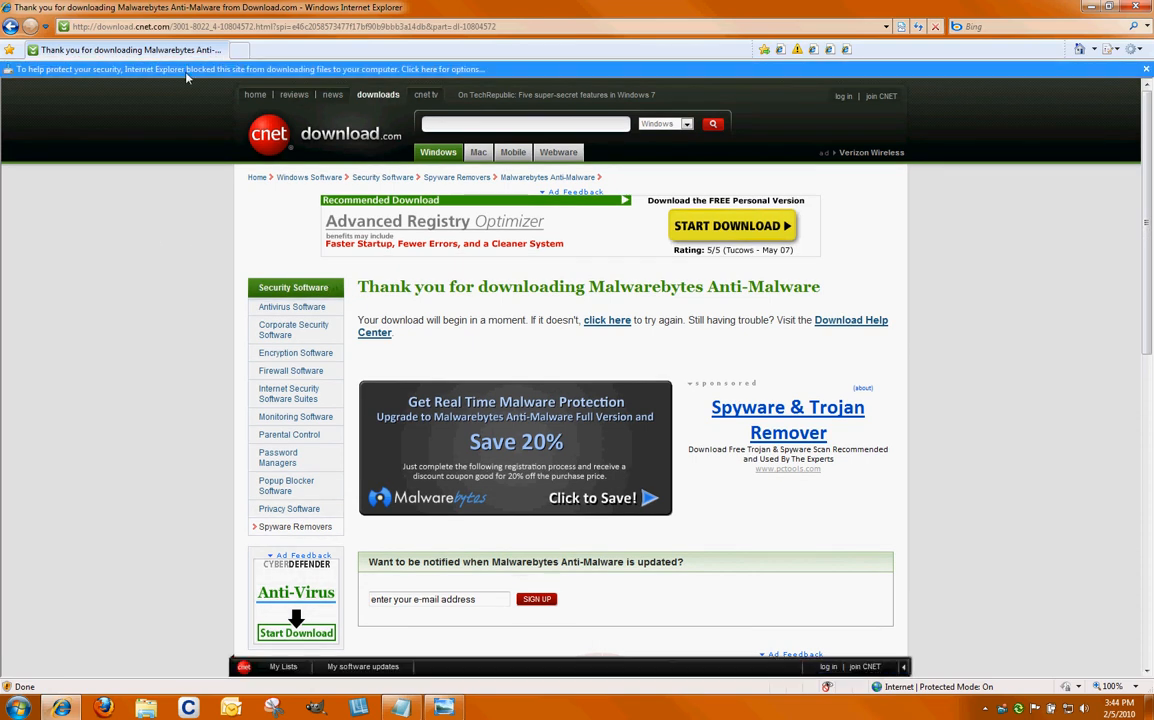
mouse_move(550, 74)
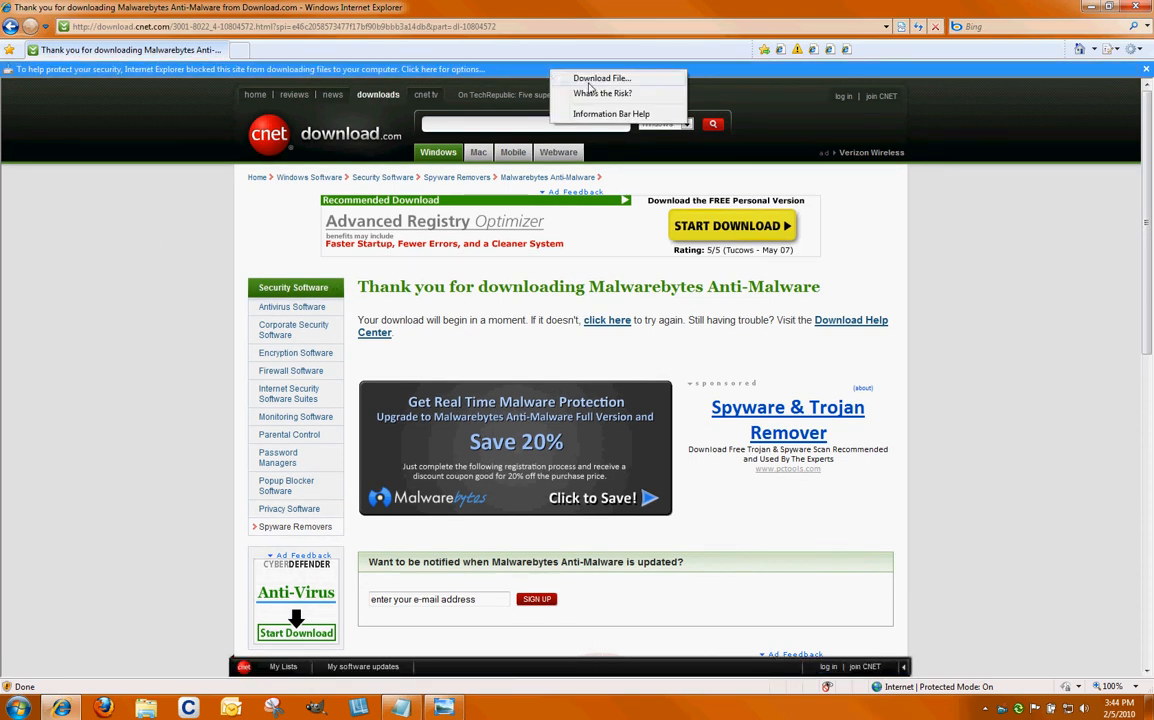
Step: Allow the blocked mbam-setup.exe download and choose Run in the File Download dialog
left_click(600, 78)
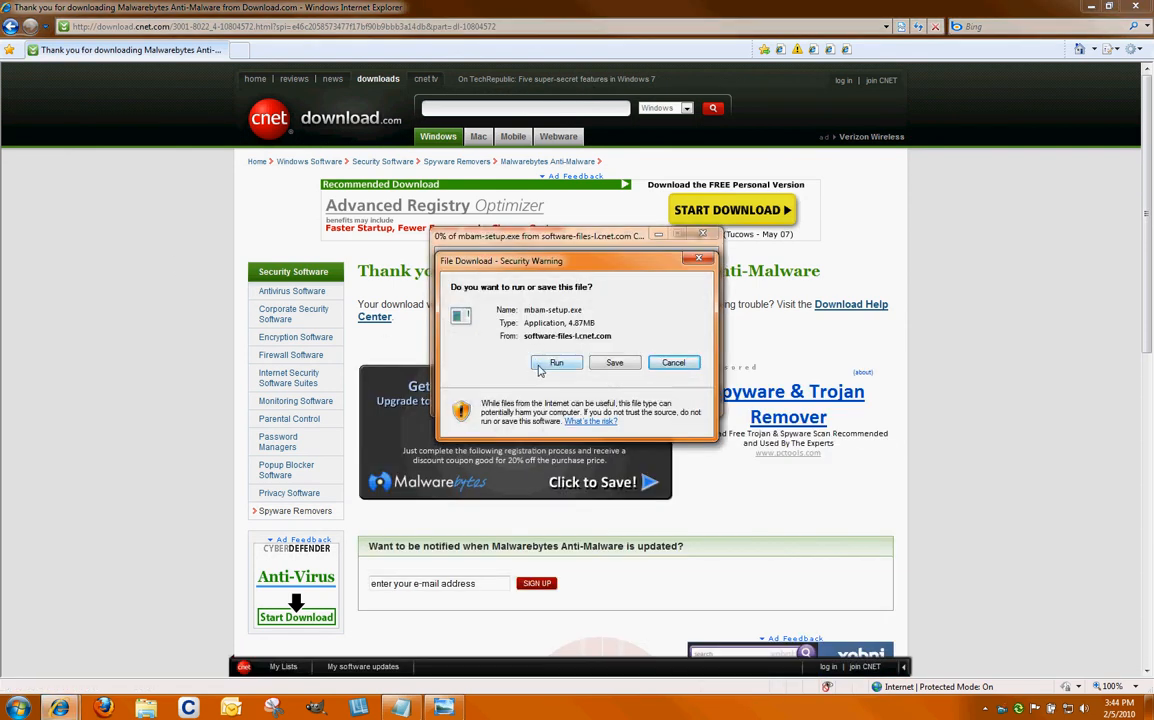
mouse_move(614, 362)
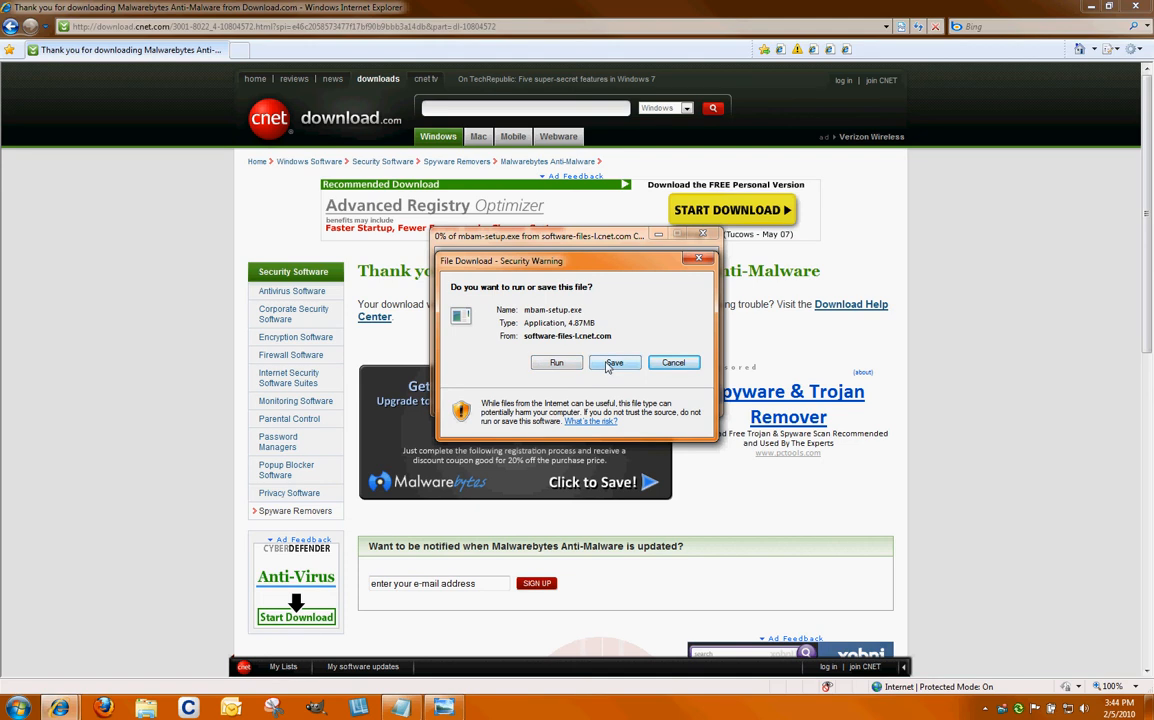
mouse_move(556, 362)
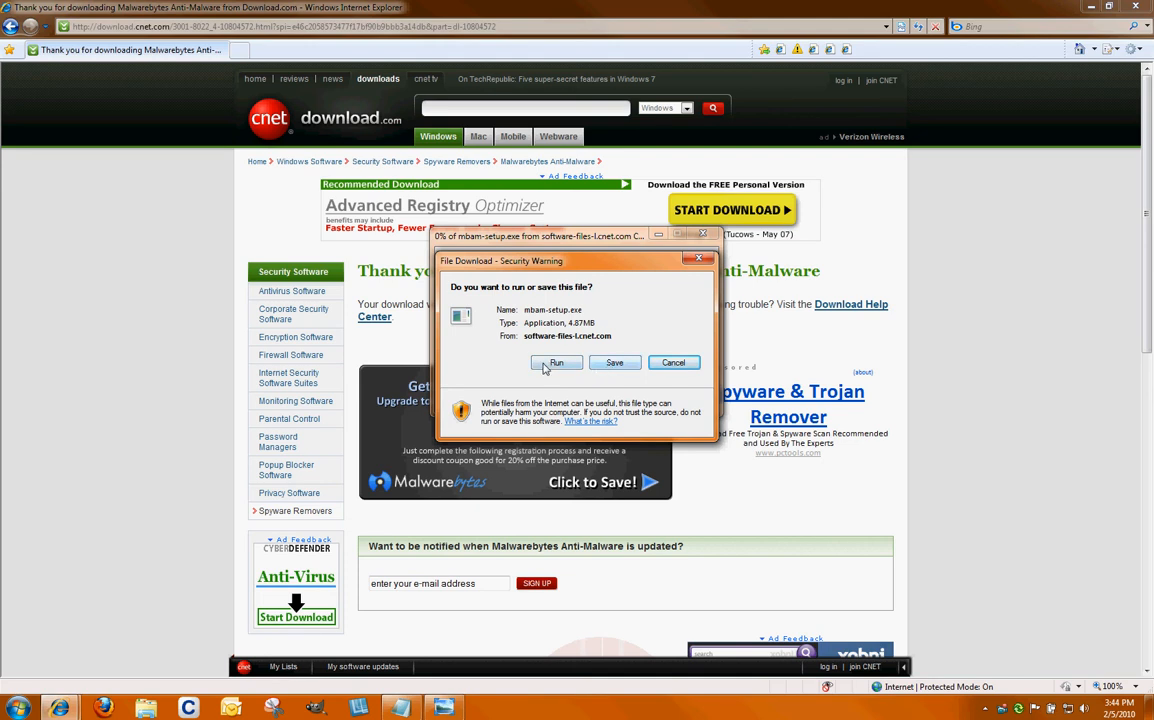
left_click(556, 362)
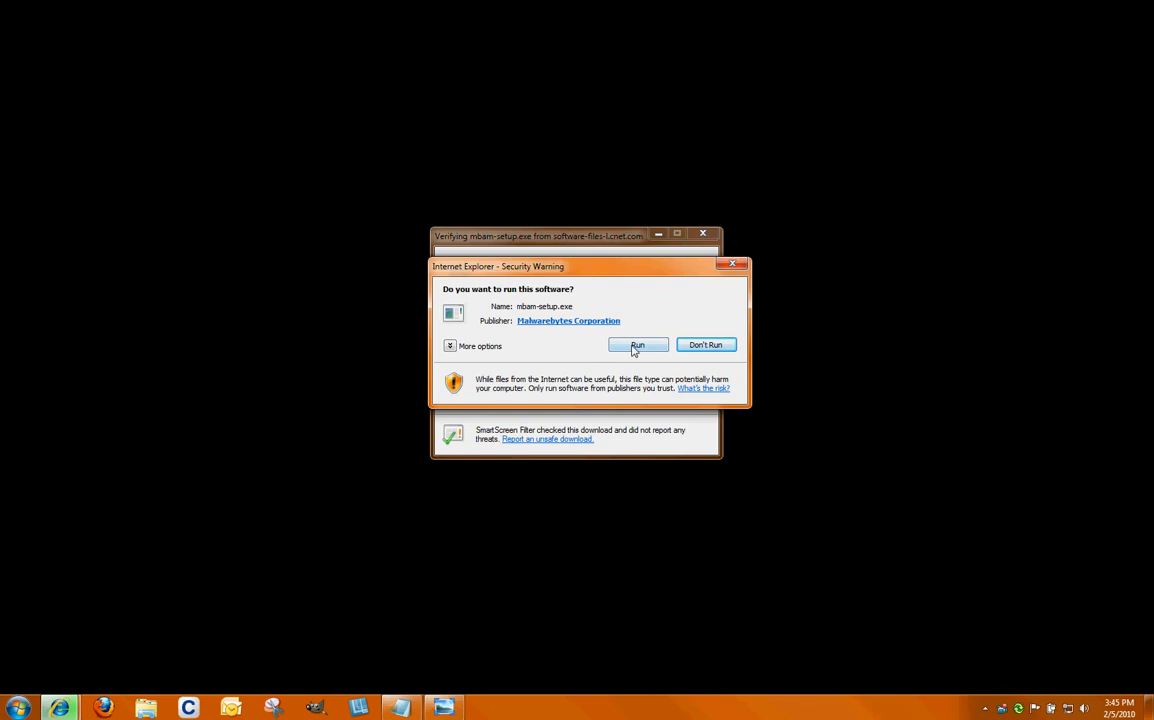
Step: Confirm running the Malwarebytes Corporation installer in the security warning
left_click(636, 344)
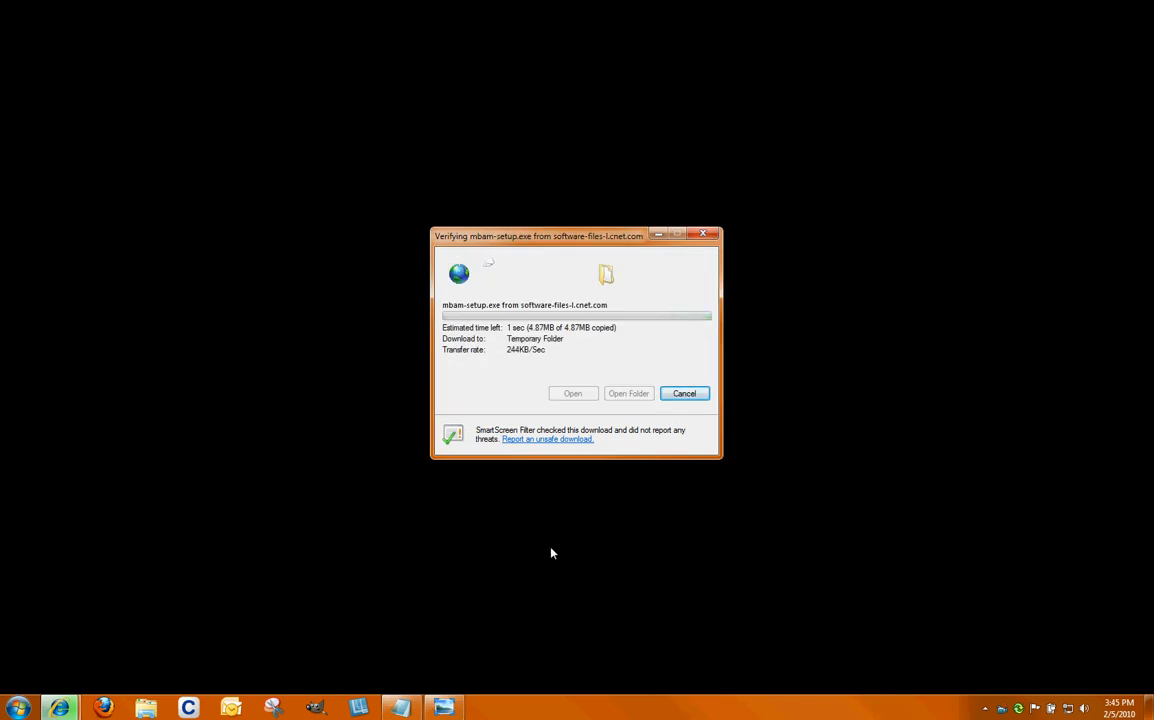
left_click(684, 392)
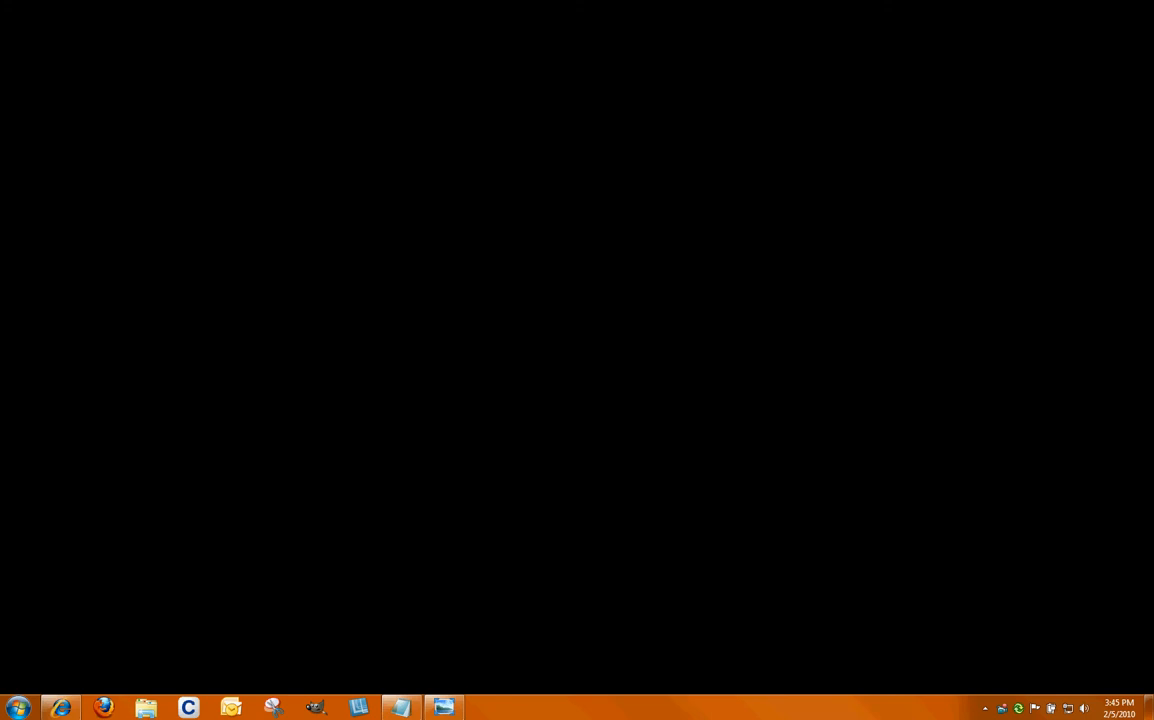
mouse_move(630, 374)
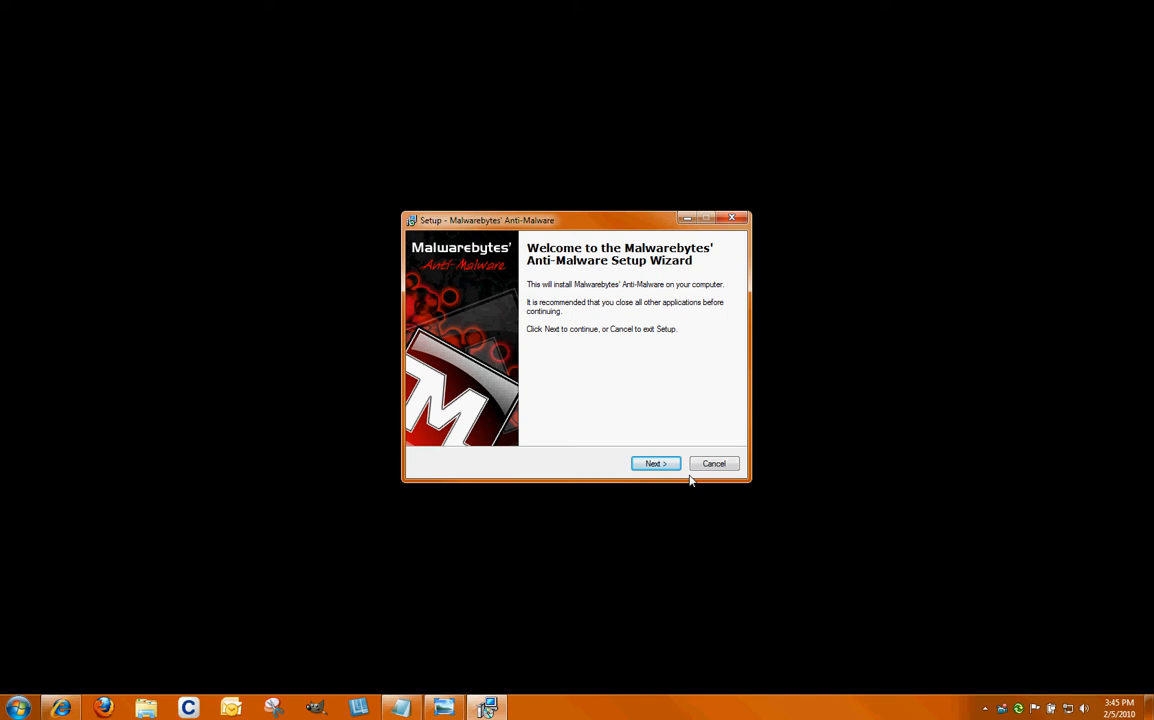
Step: Accept the license agreement and continue past the welcome and release-notes screens
left_click(656, 464)
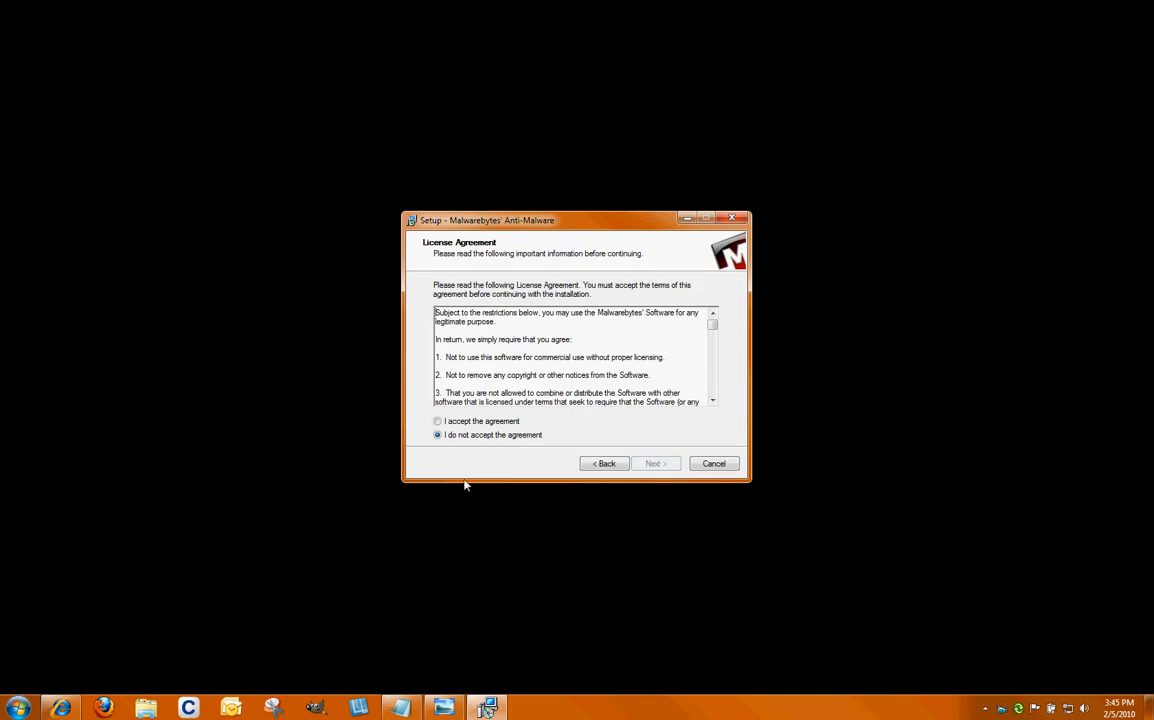
left_click(436, 420)
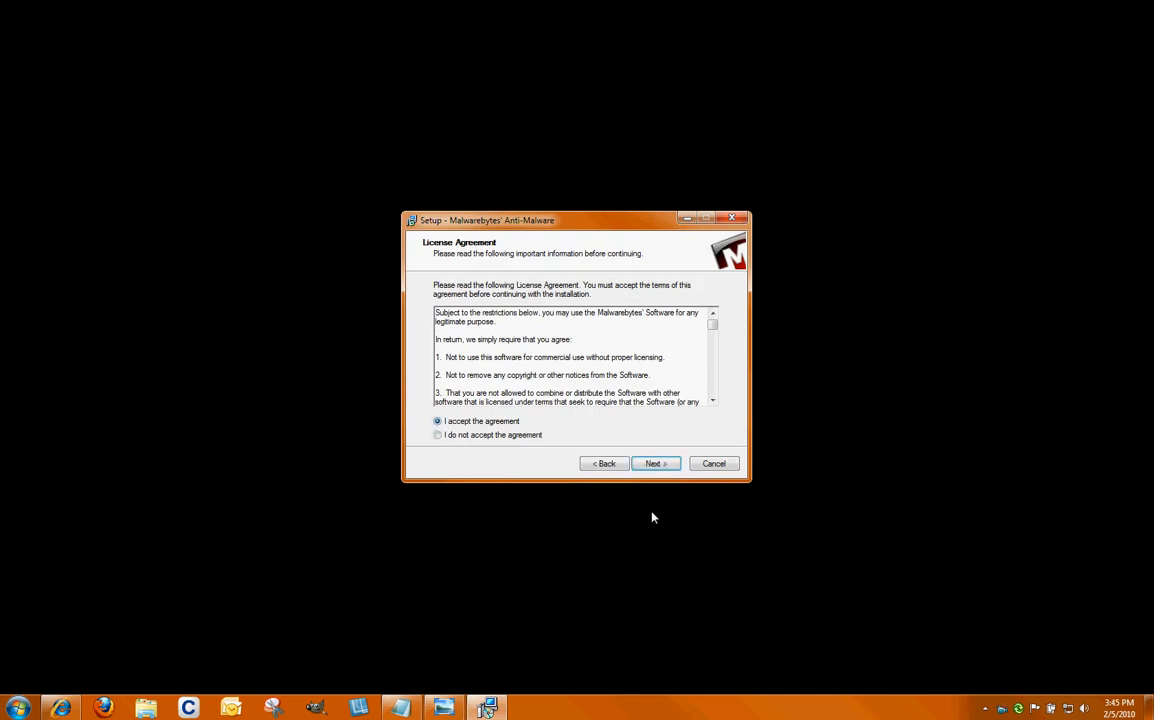
left_click(654, 464)
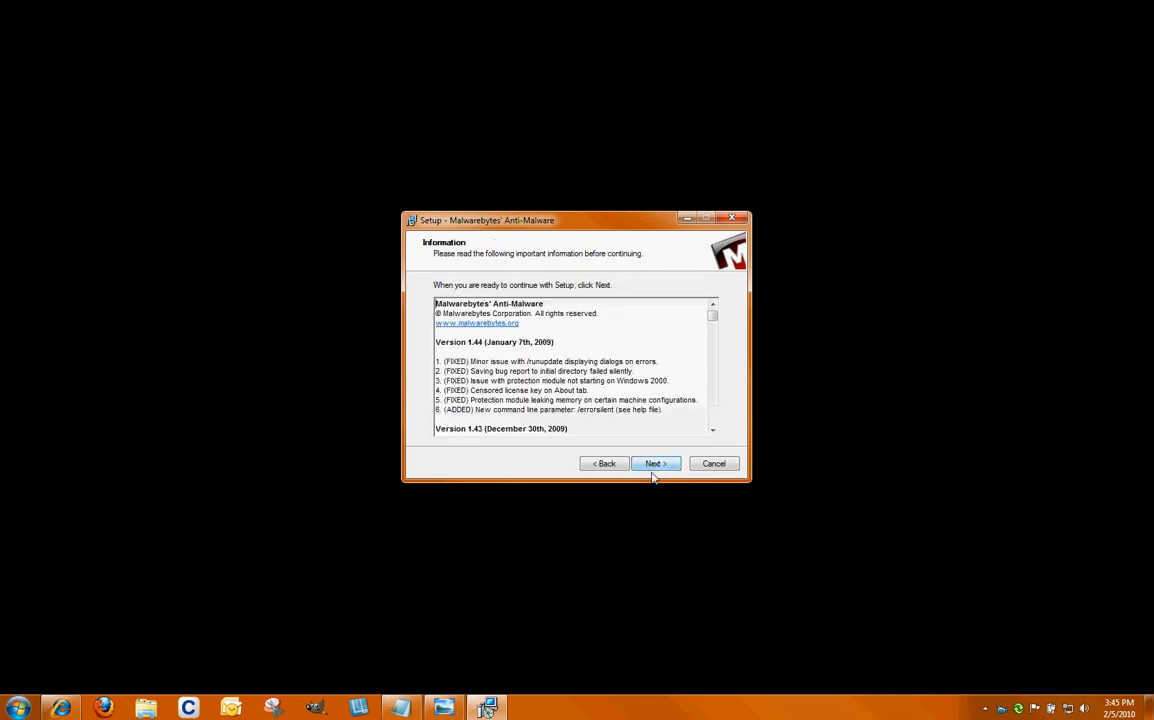
mouse_move(656, 464)
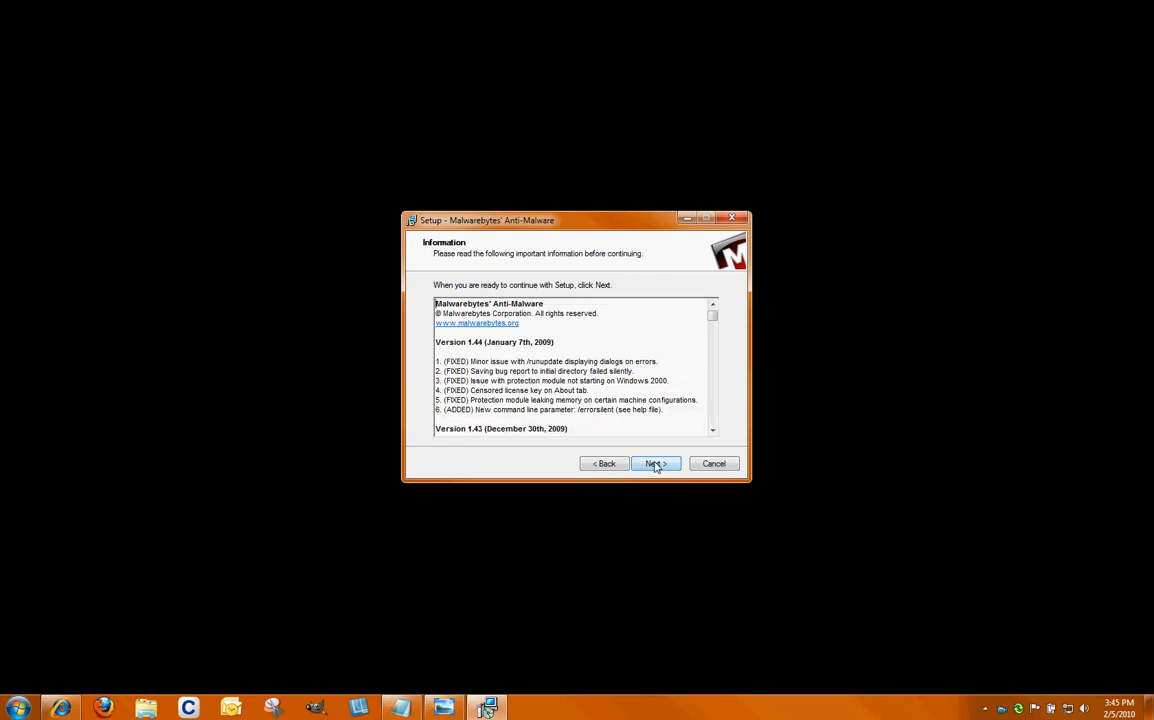
left_click(654, 464)
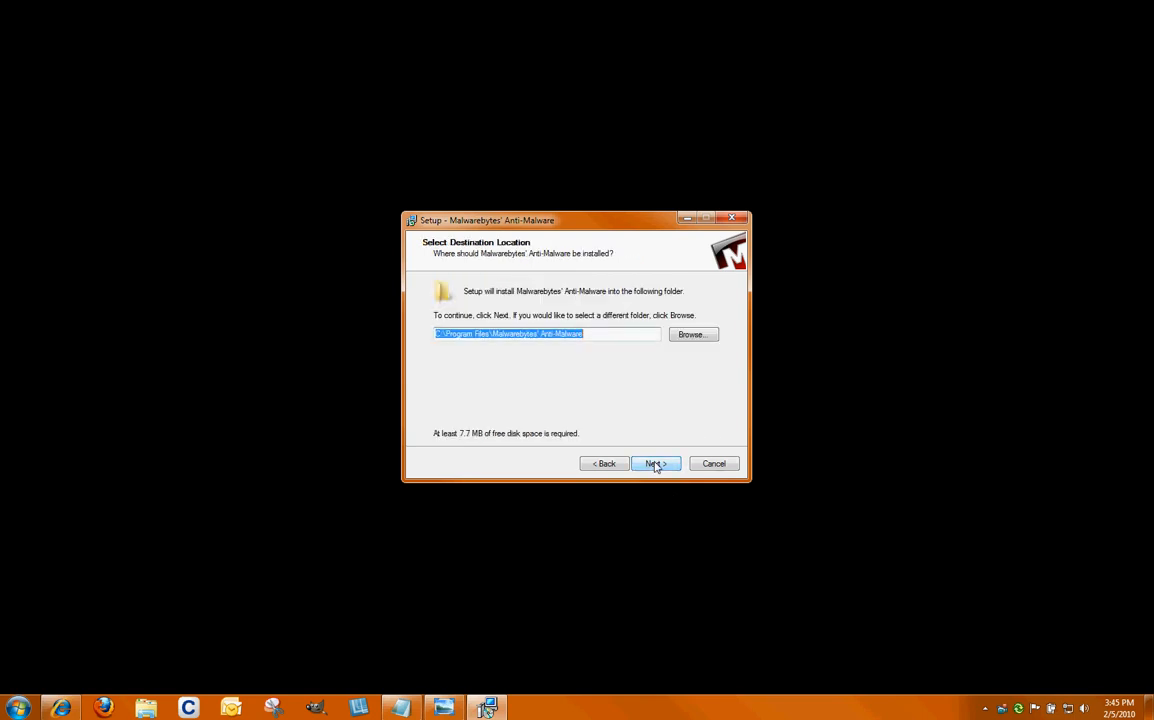
mouse_move(644, 536)
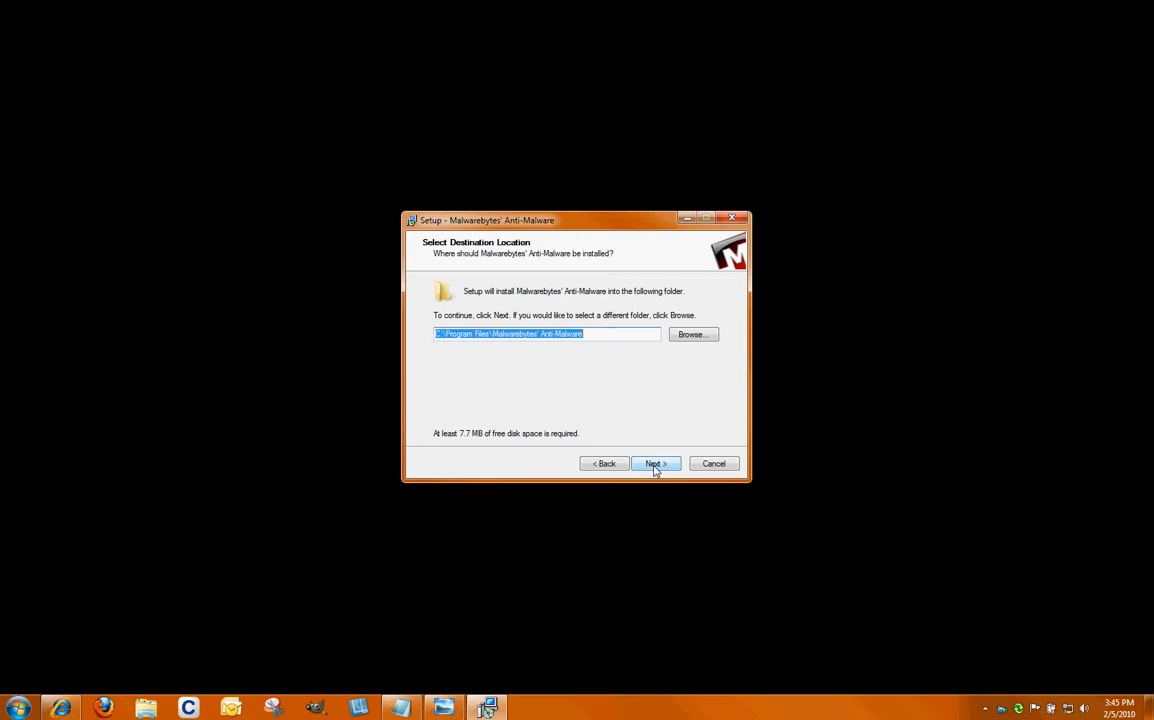
Step: Keep the default install and Start Menu folders, turn off the desktop icon, and begin installing
left_click(656, 464)
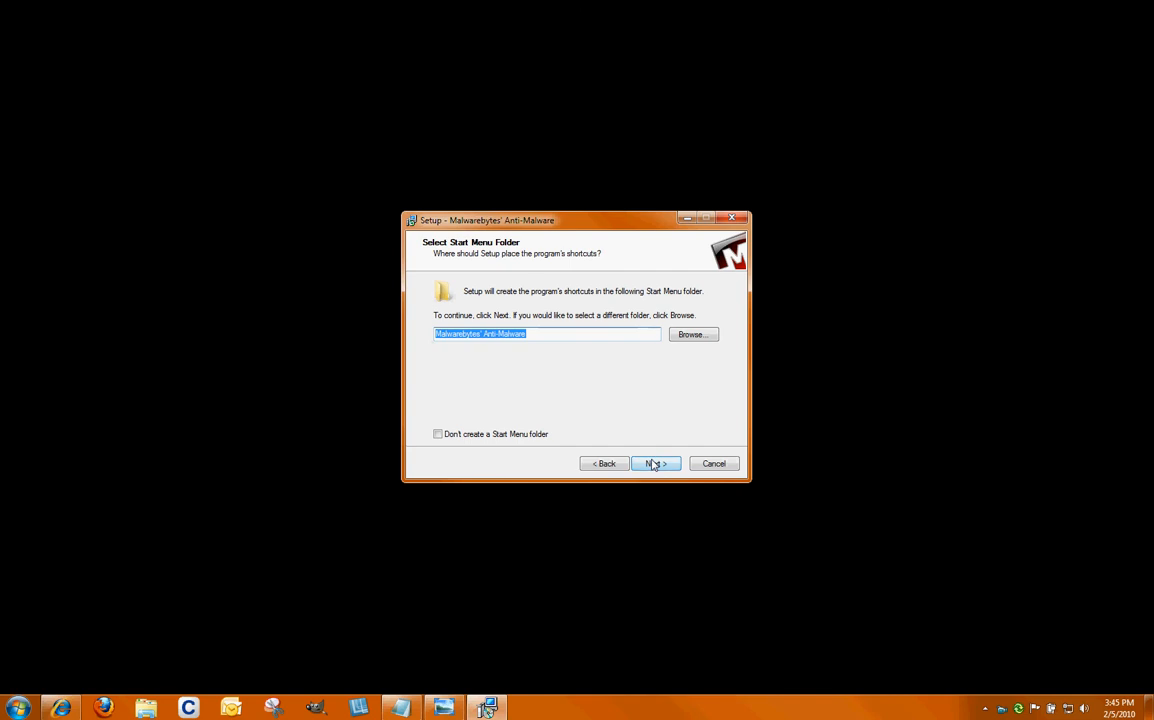
left_click(654, 464)
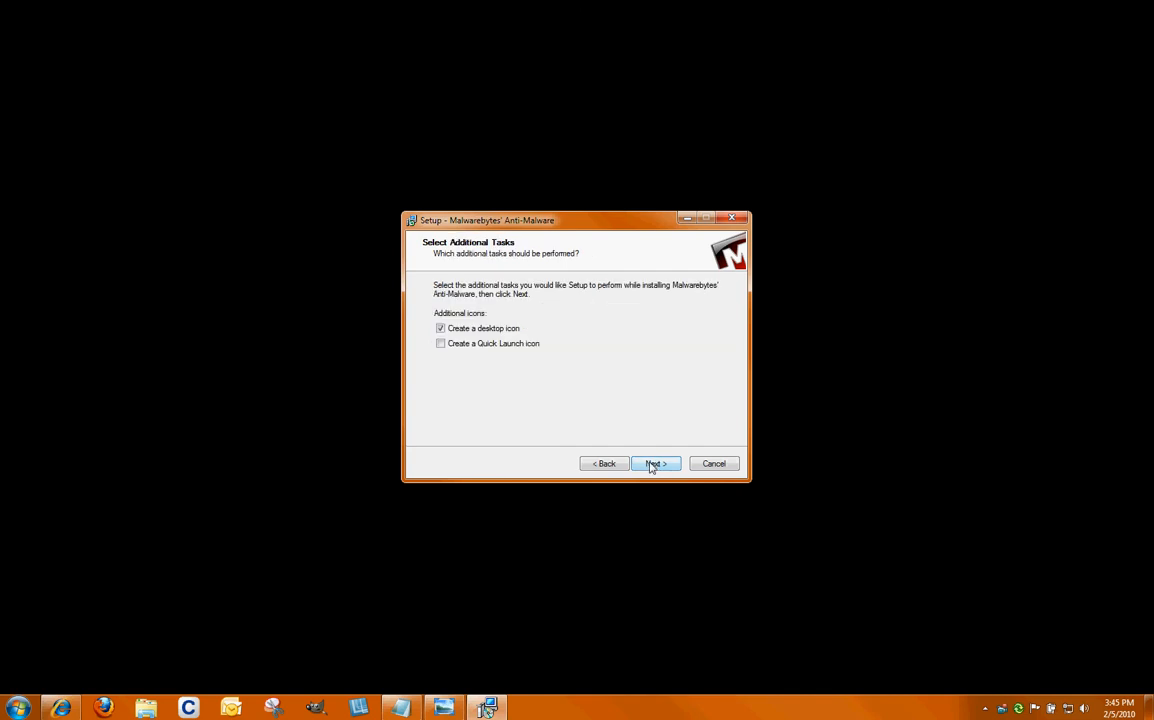
mouse_move(462, 364)
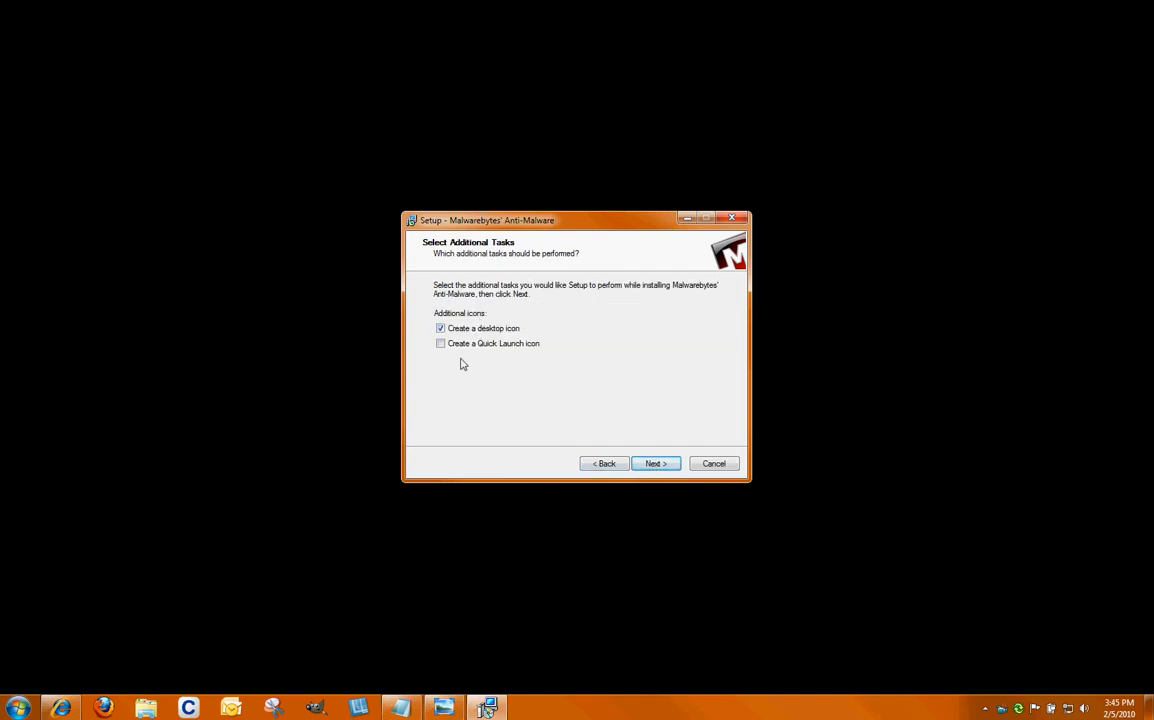
left_click(440, 328)
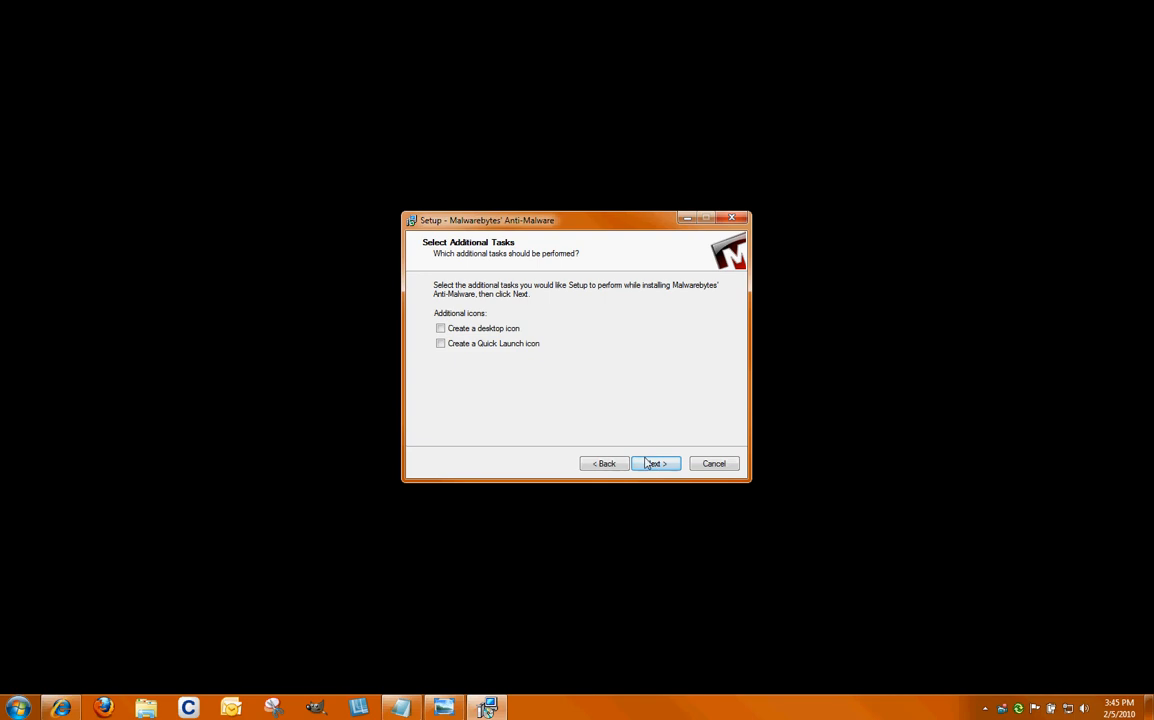
left_click(656, 464)
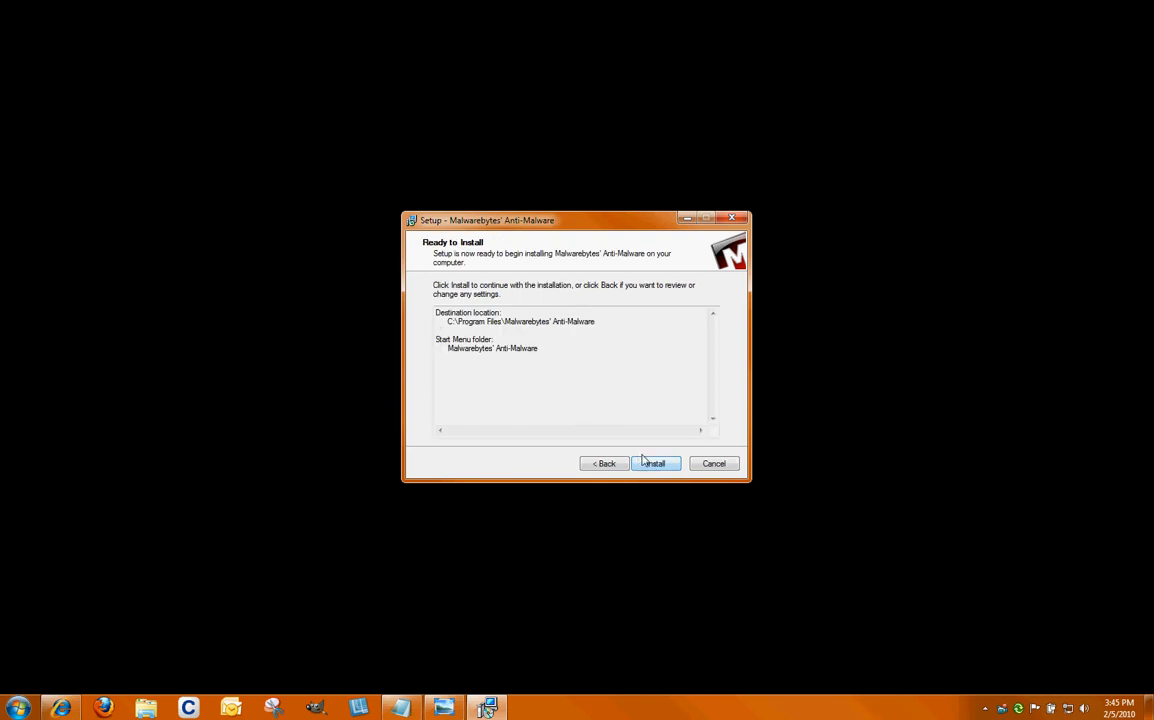
left_click(654, 464)
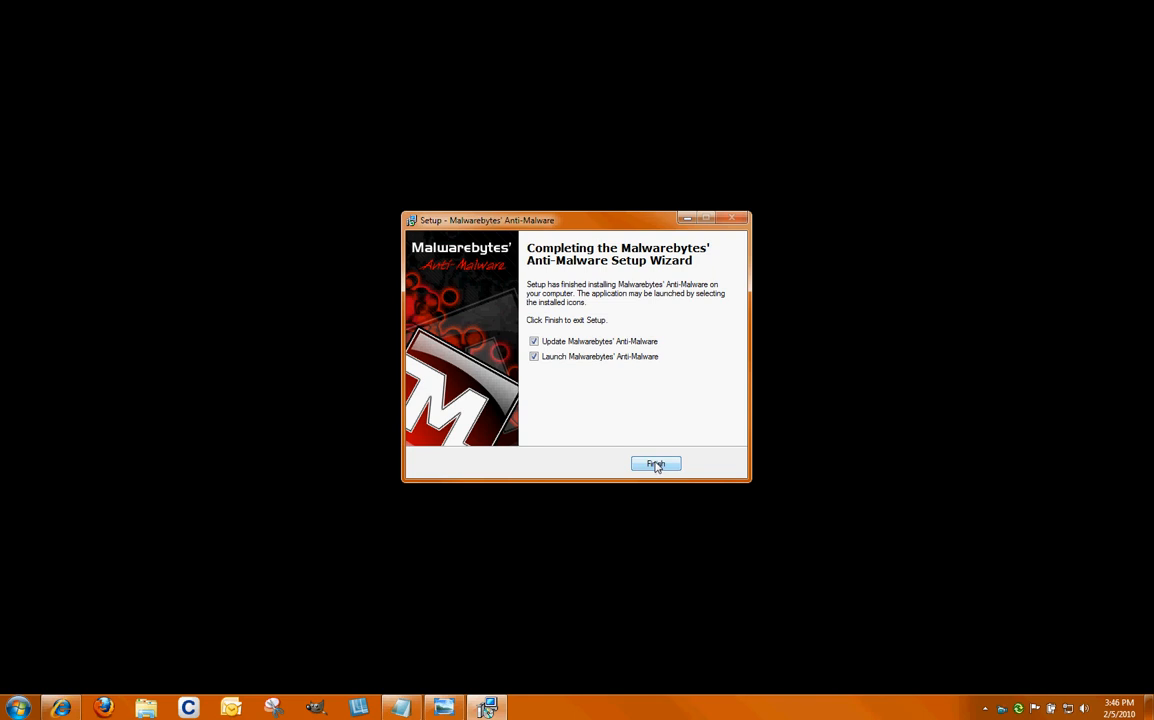
Step: Finish setup with Update and Launch left checked so the database updater runs
left_click(656, 464)
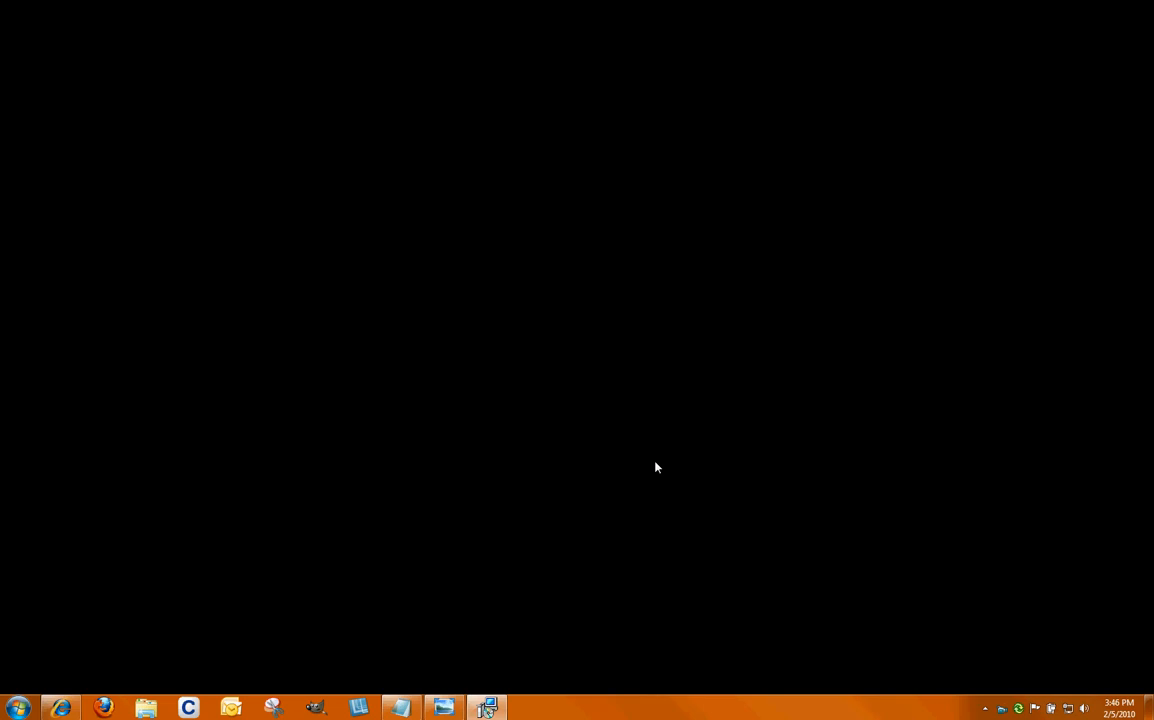
left_click(486, 708)
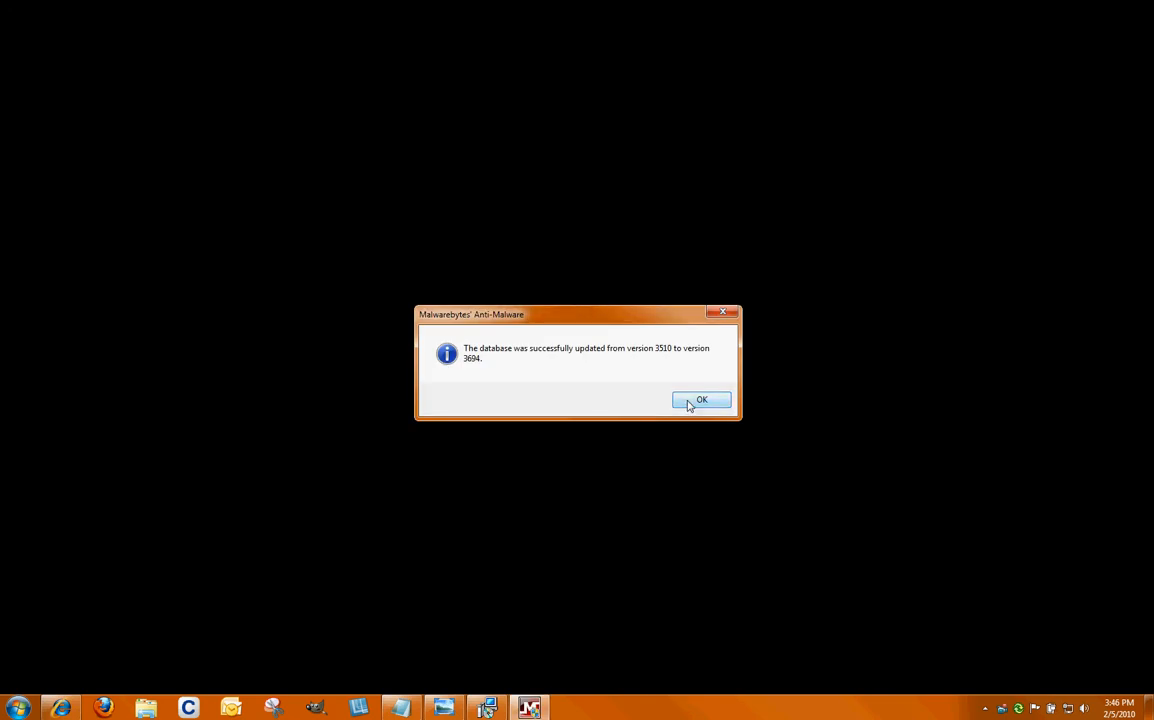
Step: Dismiss the 'database was successfully updated' message
left_click(700, 400)
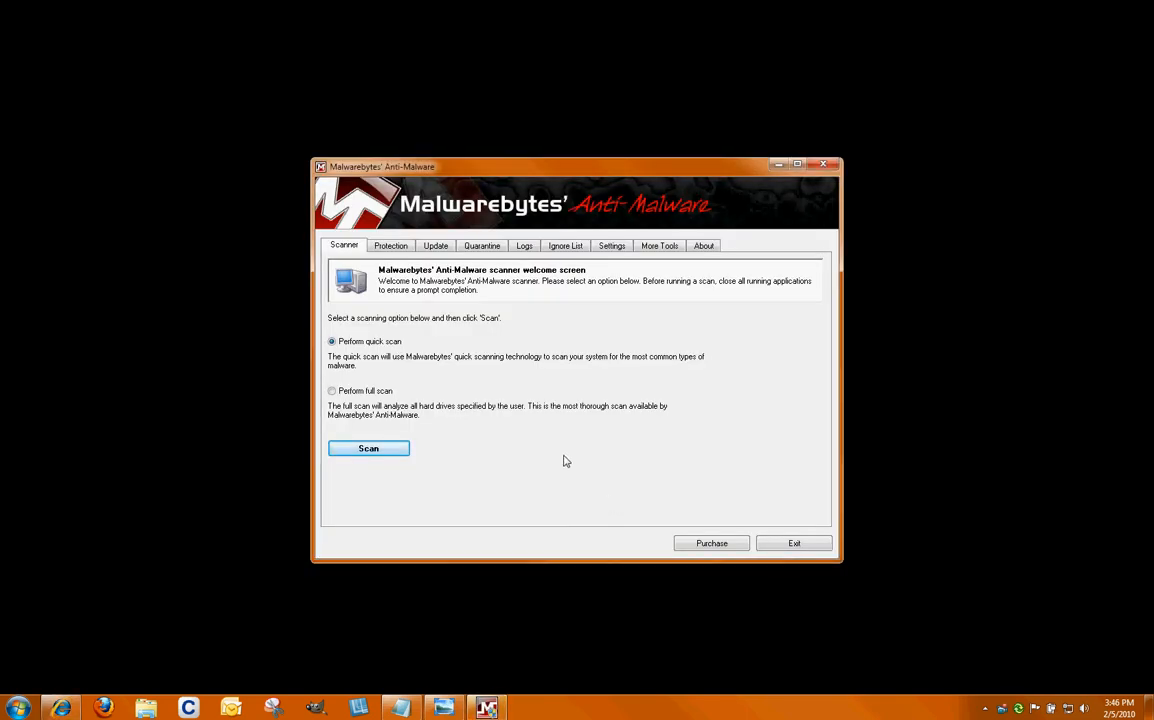
mouse_move(378, 342)
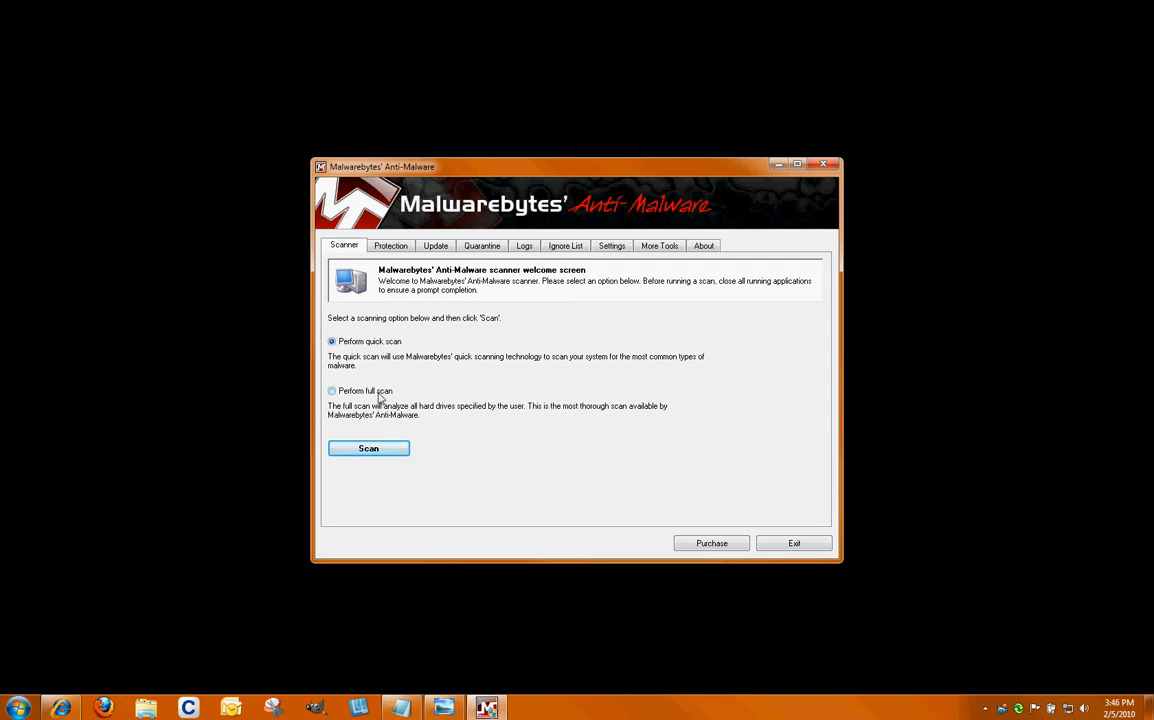
mouse_move(358, 356)
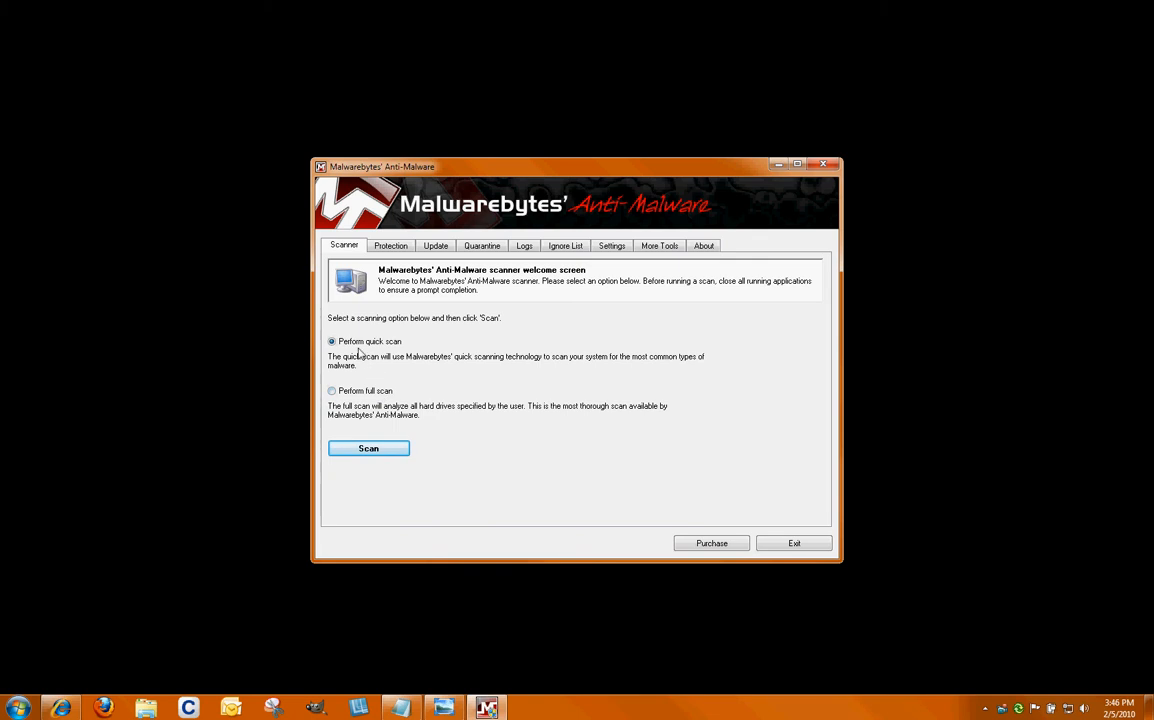
mouse_move(436, 374)
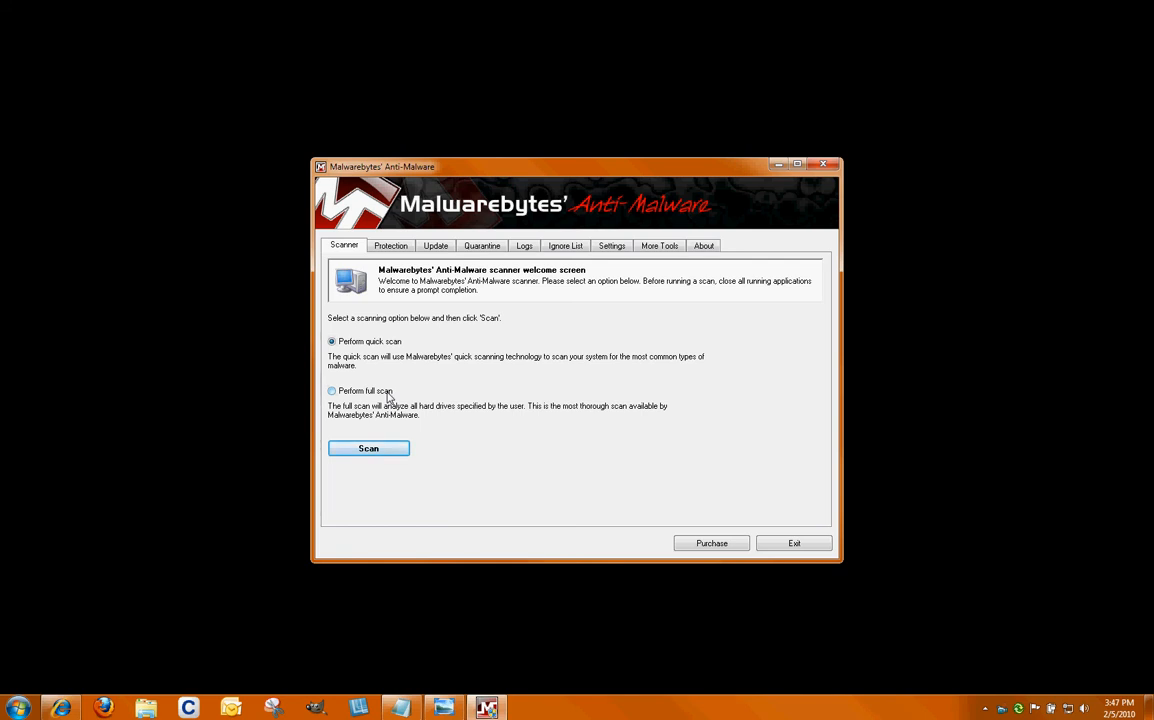
mouse_move(380, 476)
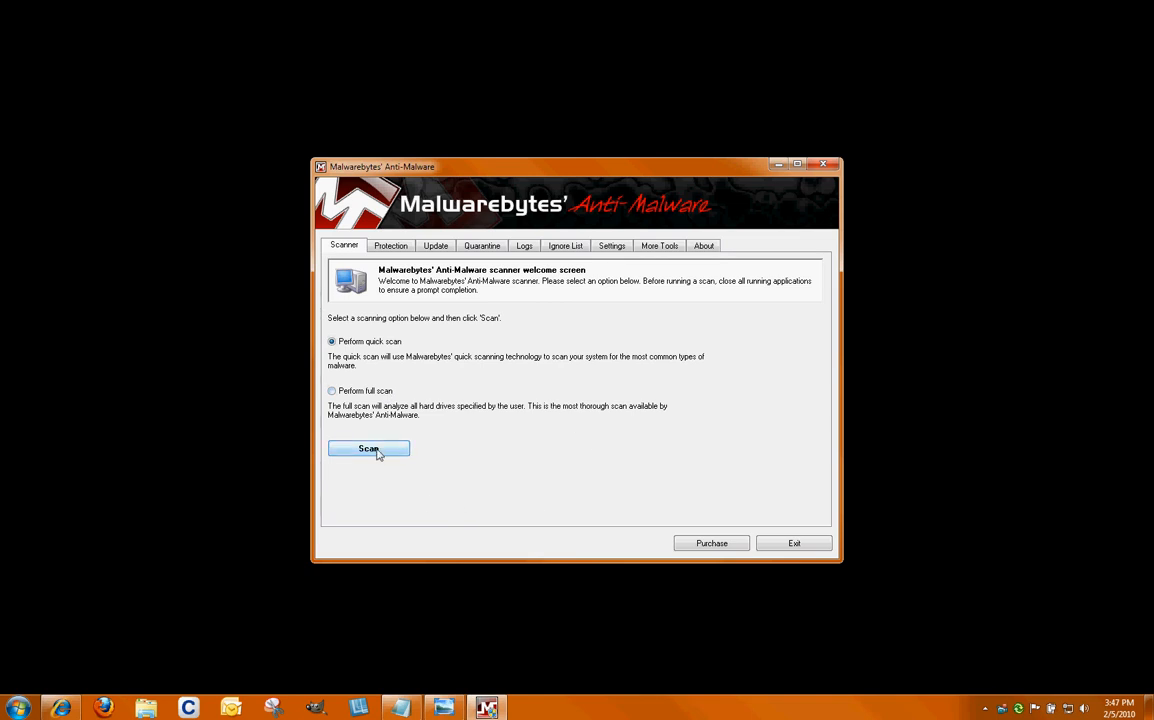
Step: Run a quick scan with 'Perform quick scan' selected
left_click(368, 448)
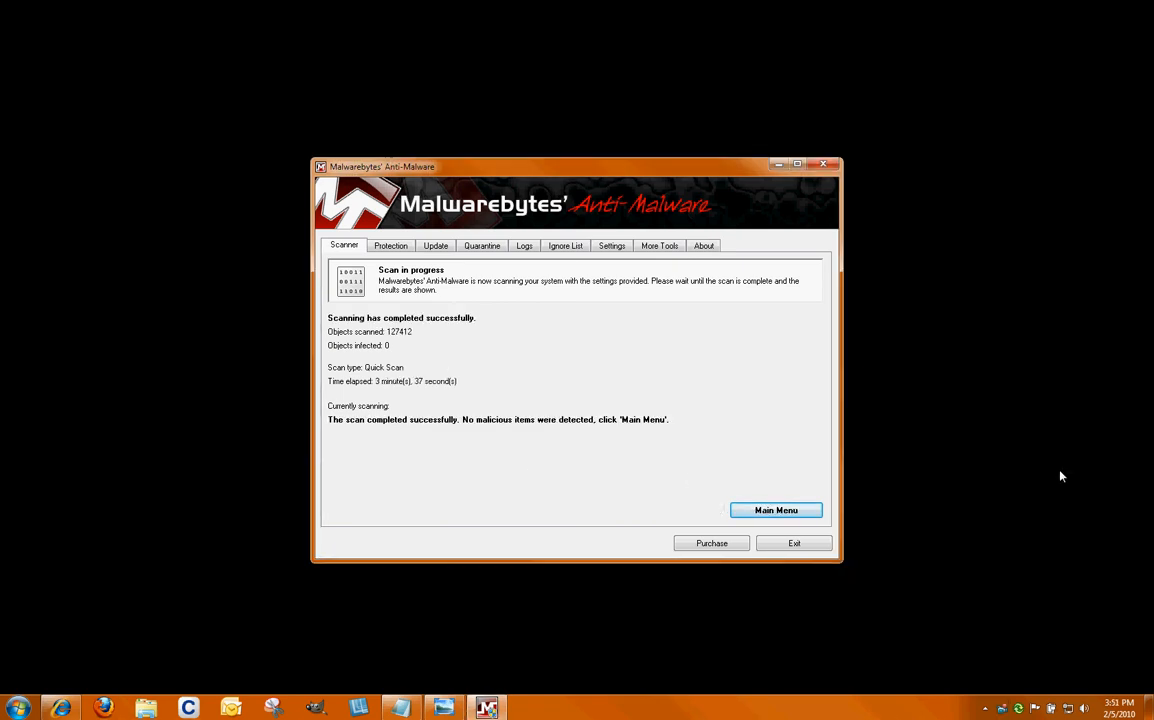
mouse_move(424, 344)
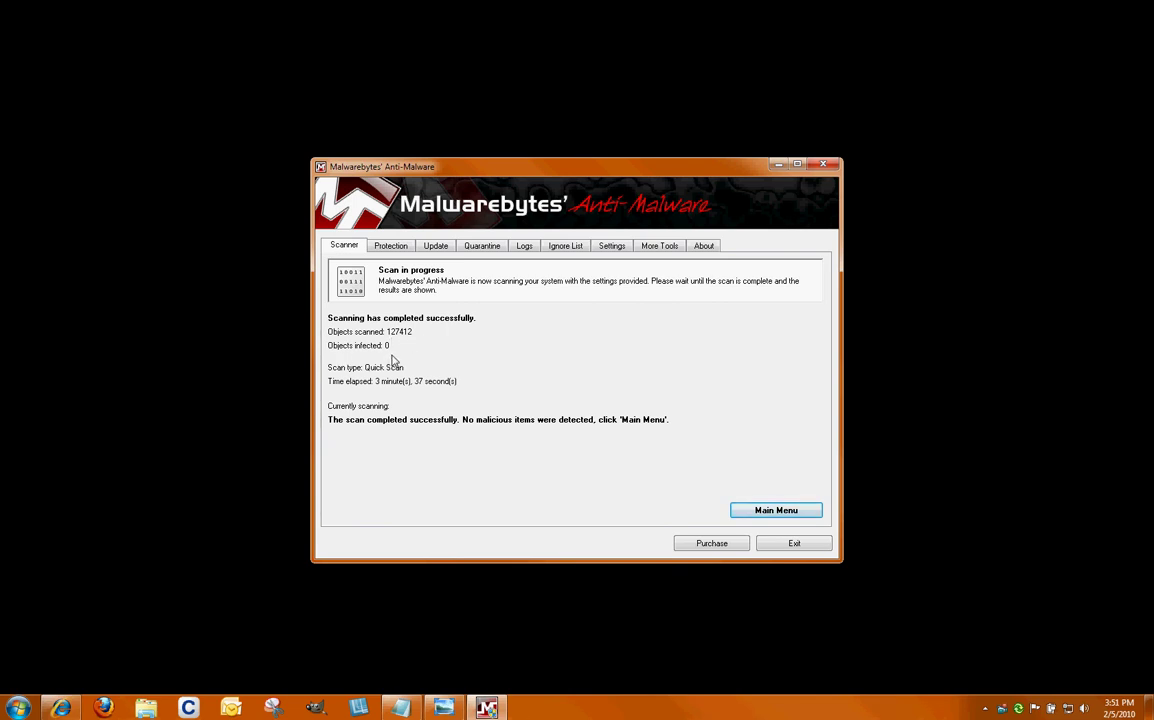
mouse_move(364, 352)
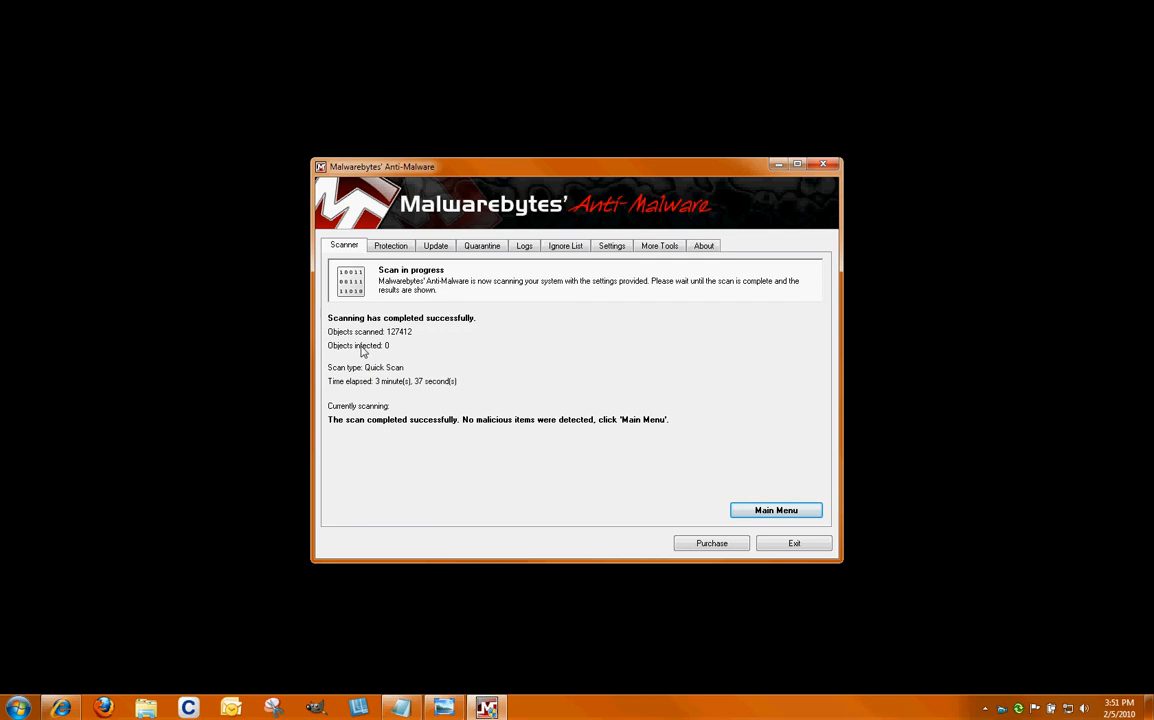
mouse_move(388, 356)
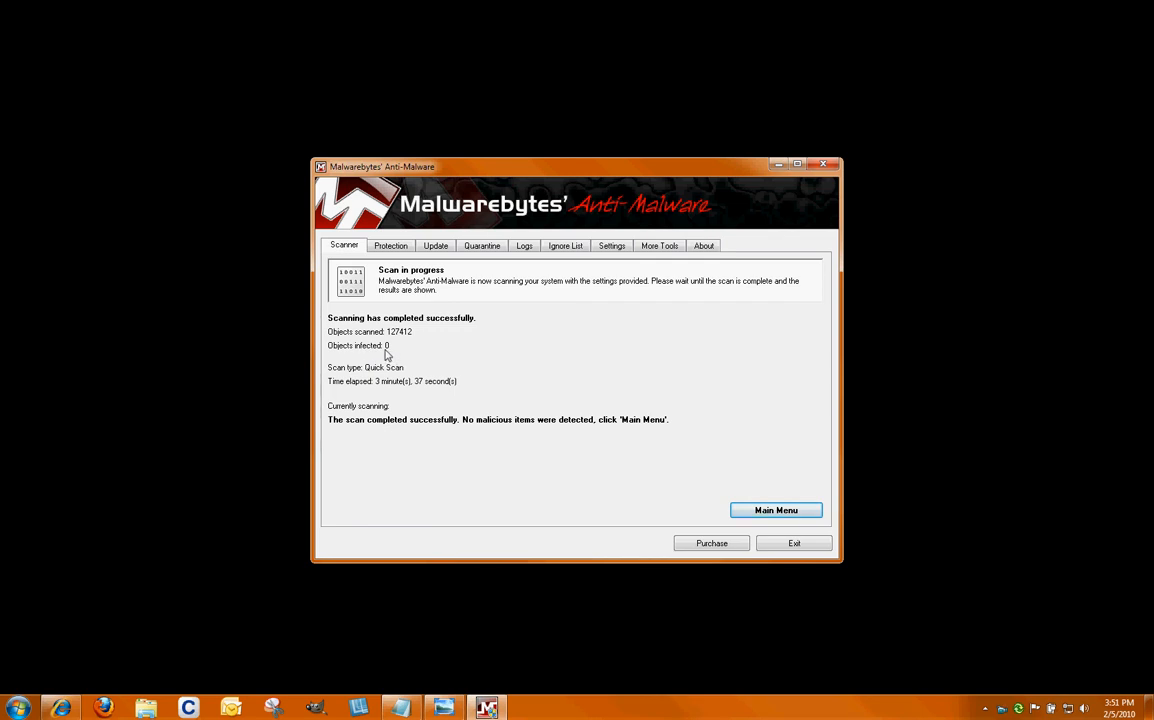
mouse_move(364, 452)
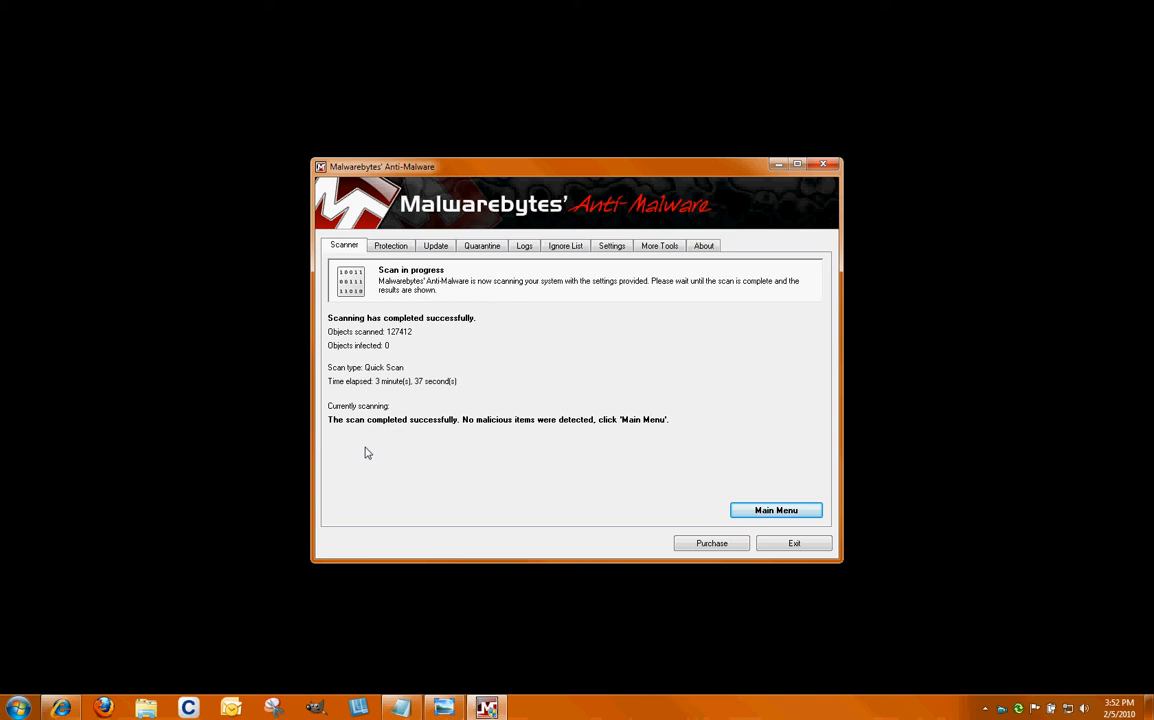
mouse_move(570, 360)
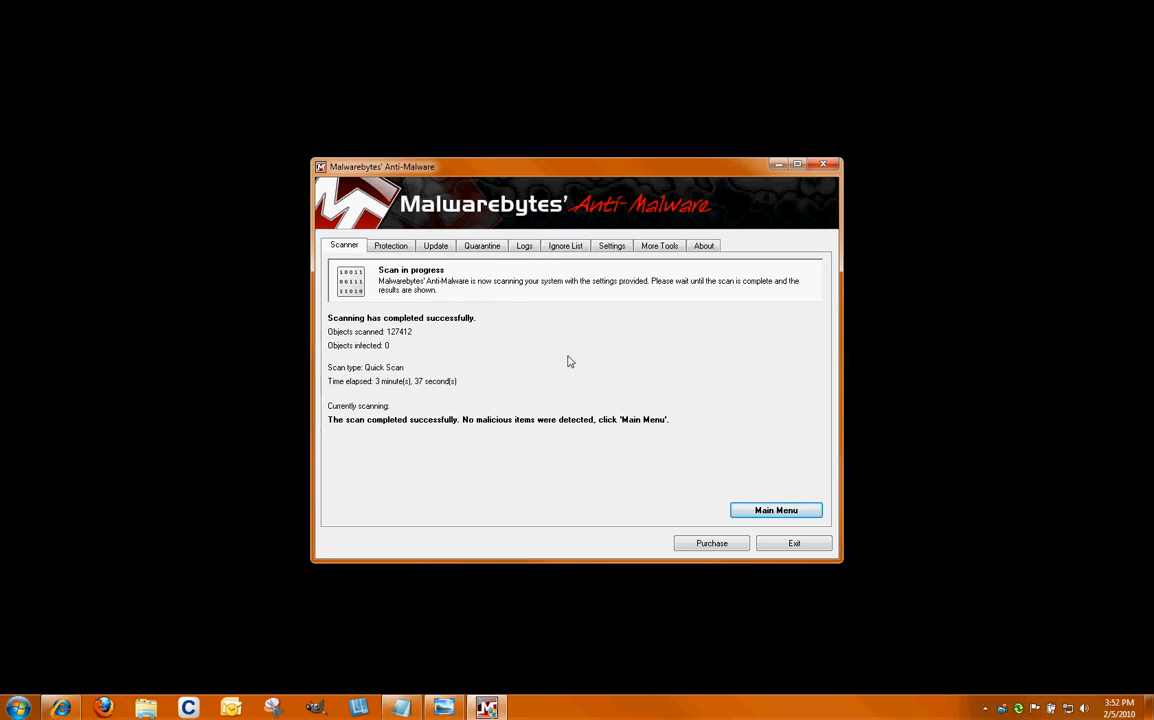
mouse_move(556, 336)
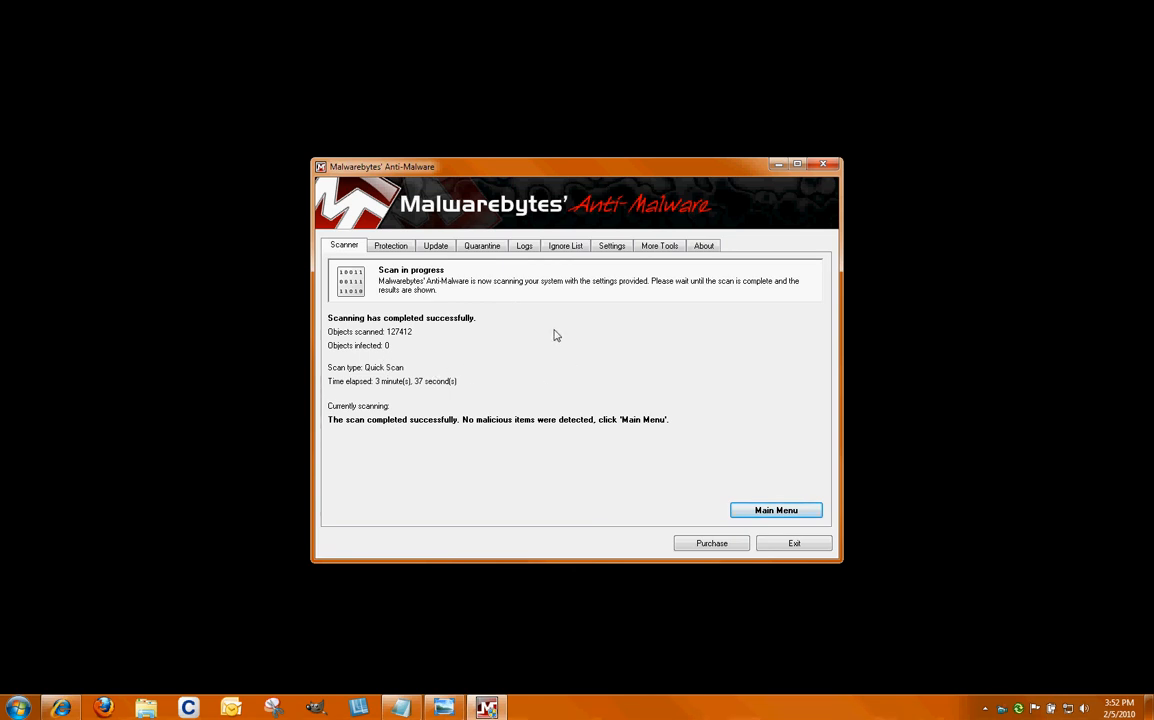
mouse_move(552, 334)
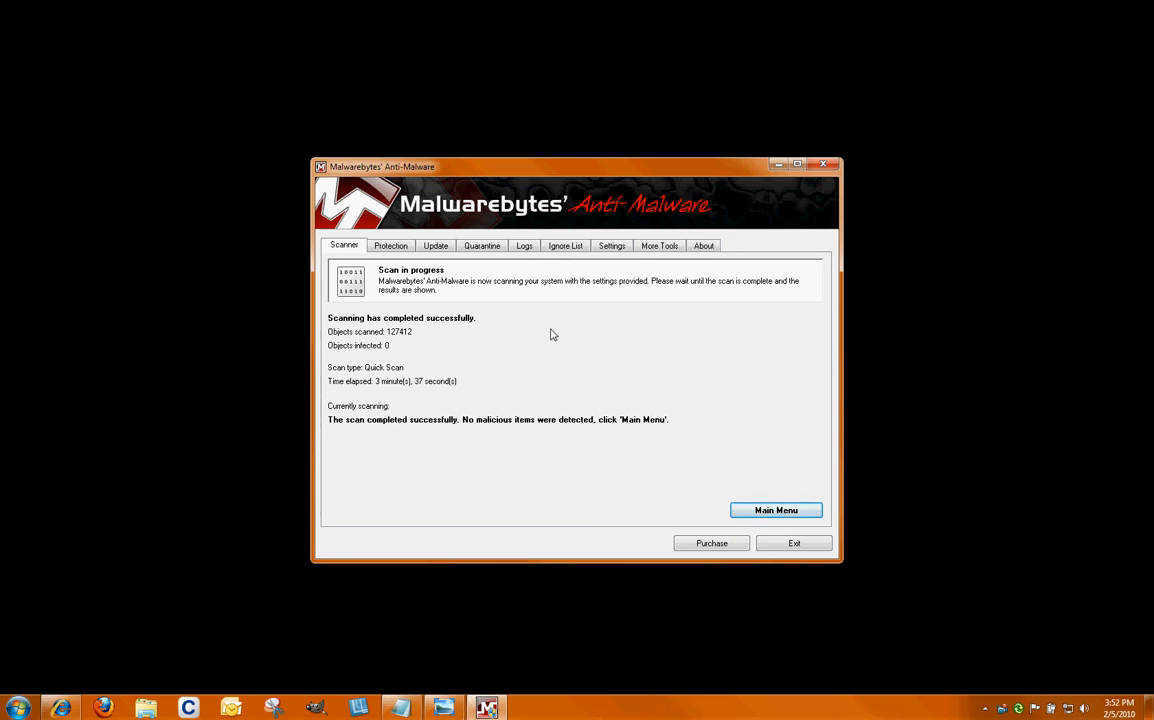